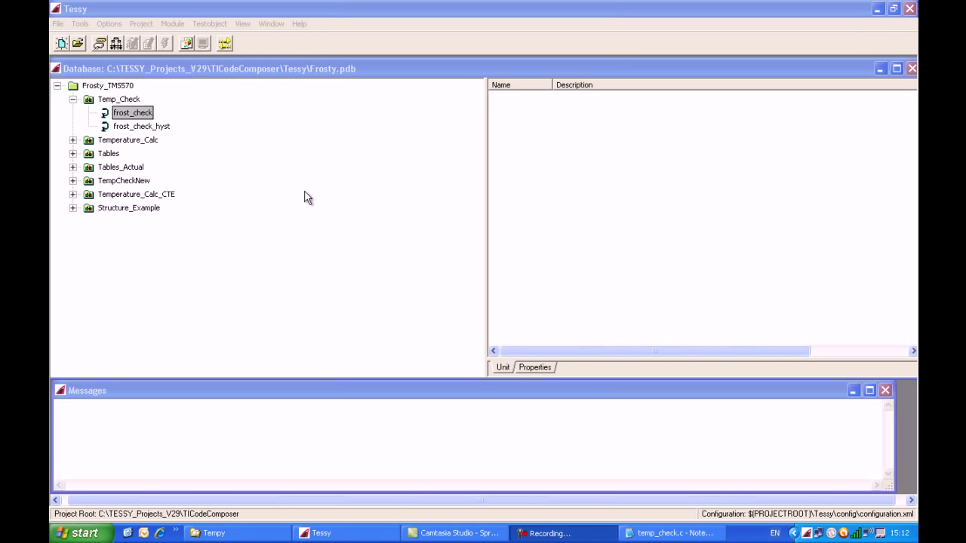
pyautogui.moveTo(172, 147)
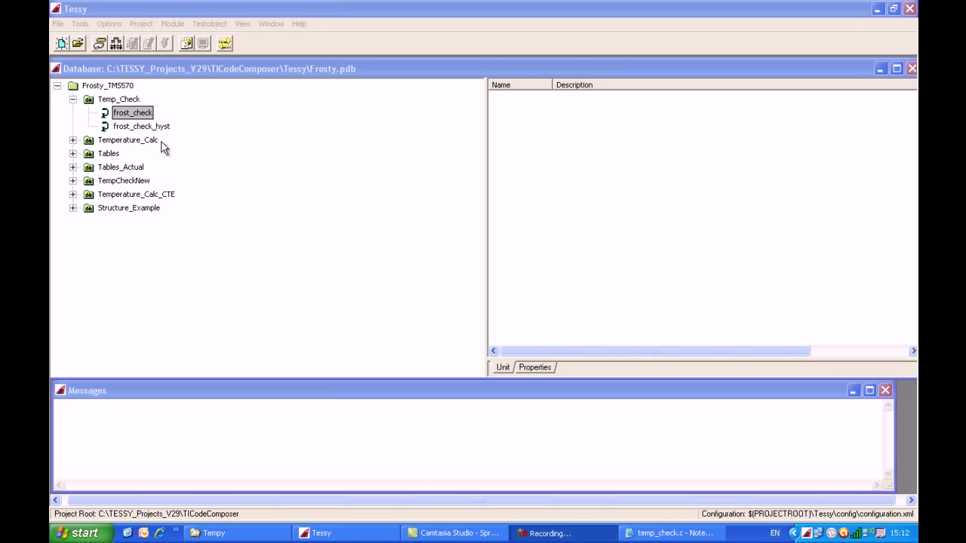
pyautogui.moveTo(147, 145)
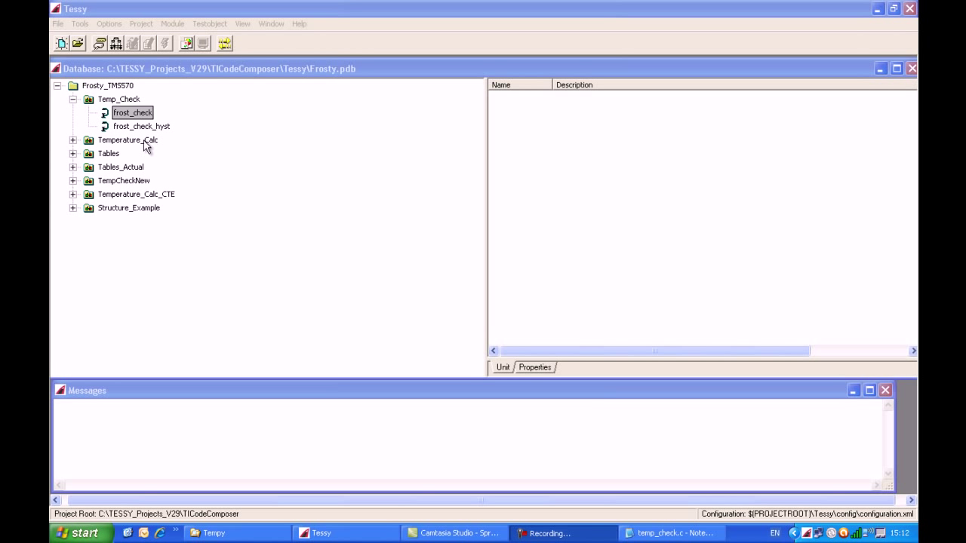
pyautogui.moveTo(96, 108)
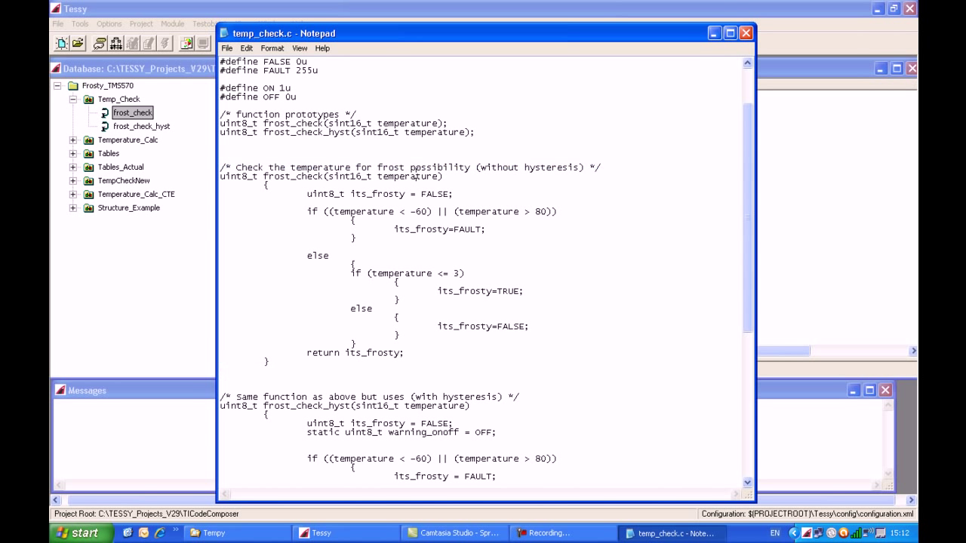
# Review frost_check's source: uint8_t return type, FAULT 255u, FALSE 0u and the else branch
pyautogui.doubleClick(400, 176)
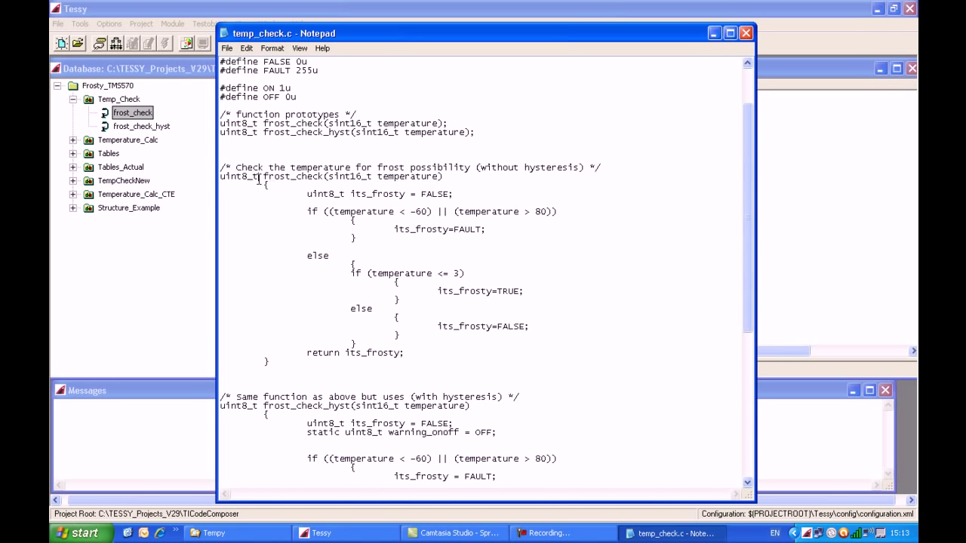
pyautogui.doubleClick(237, 176)
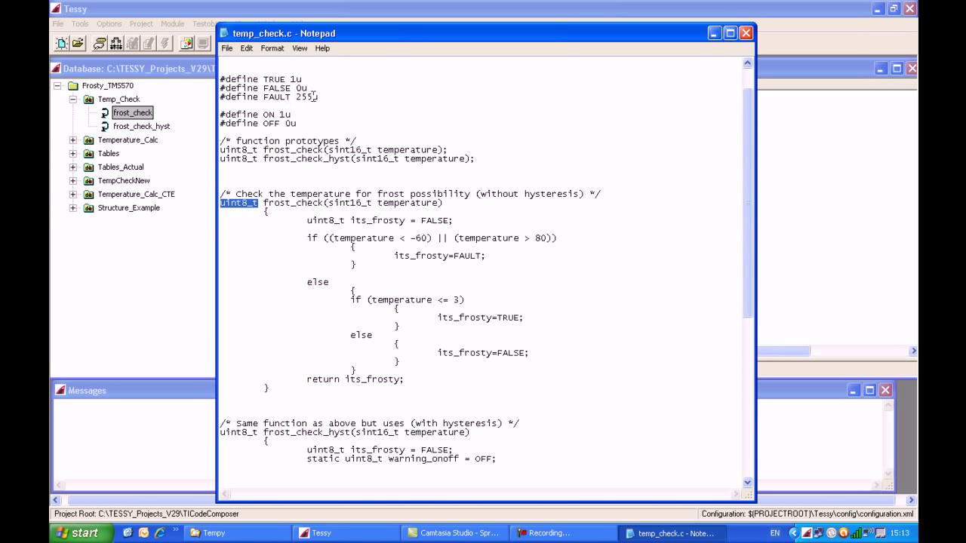
pyautogui.doubleClick(279, 96)
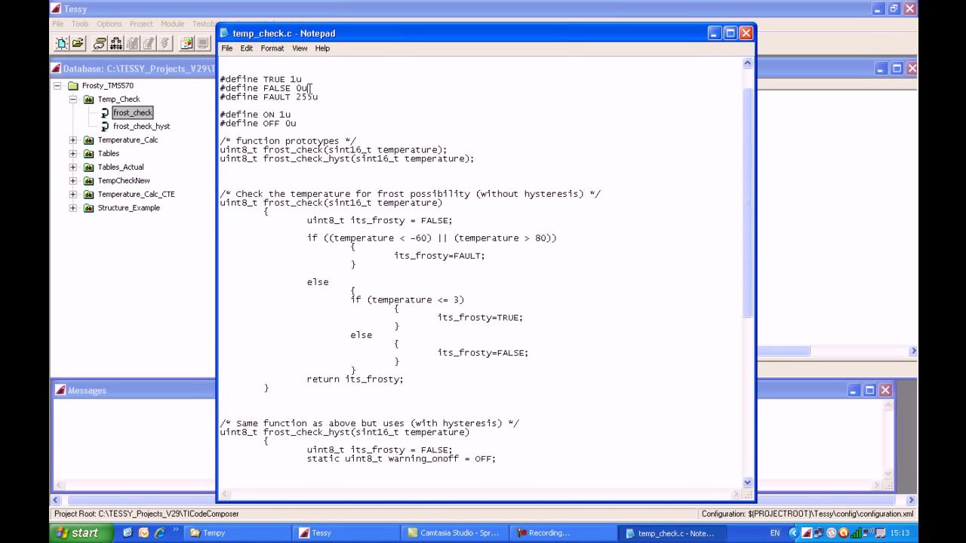
pyautogui.doubleClick(278, 88)
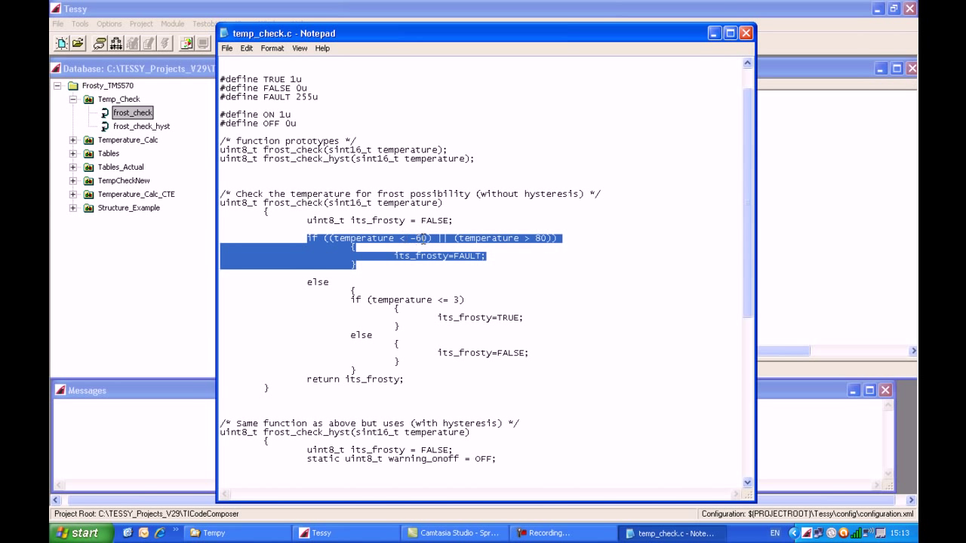
pyautogui.moveTo(427, 245)
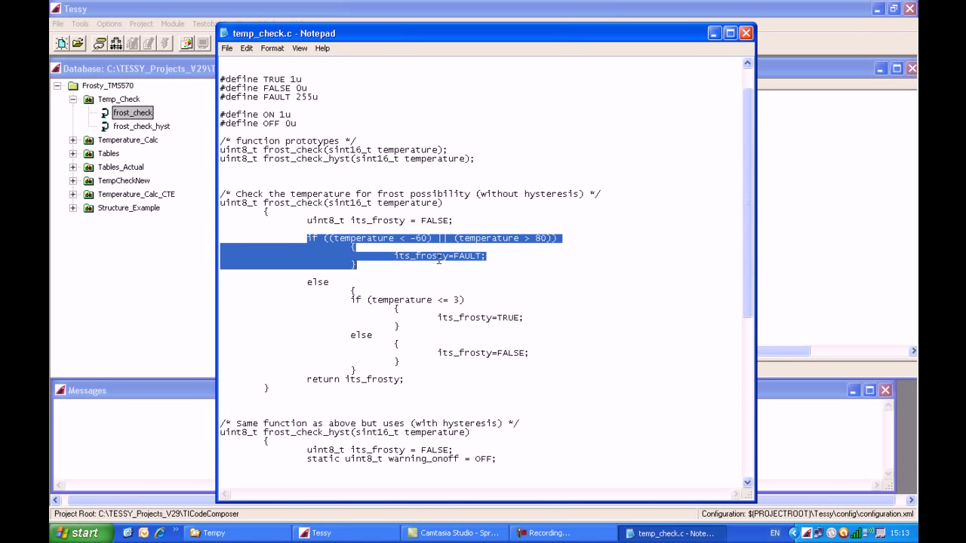
pyautogui.click(307, 285)
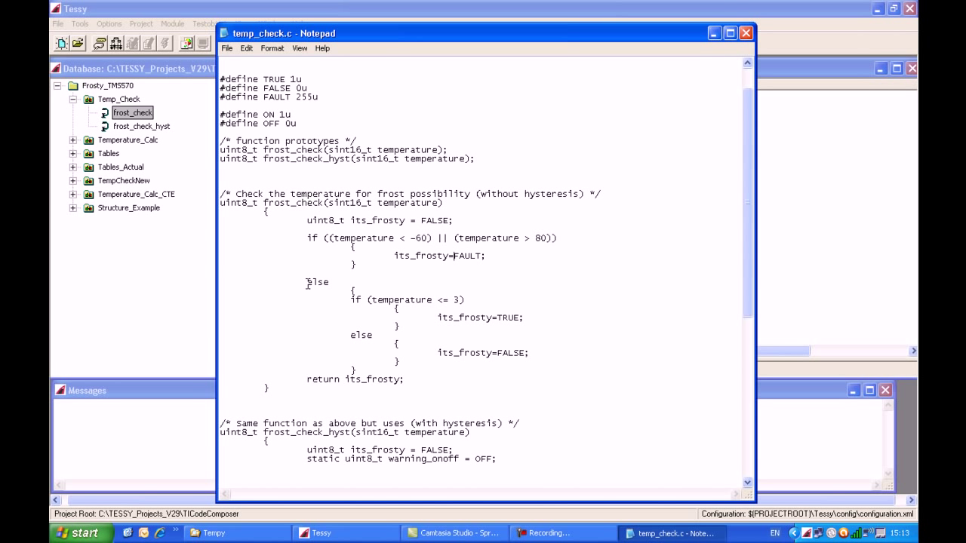
pyautogui.moveTo(305, 281); pyautogui.dragTo(419, 375)
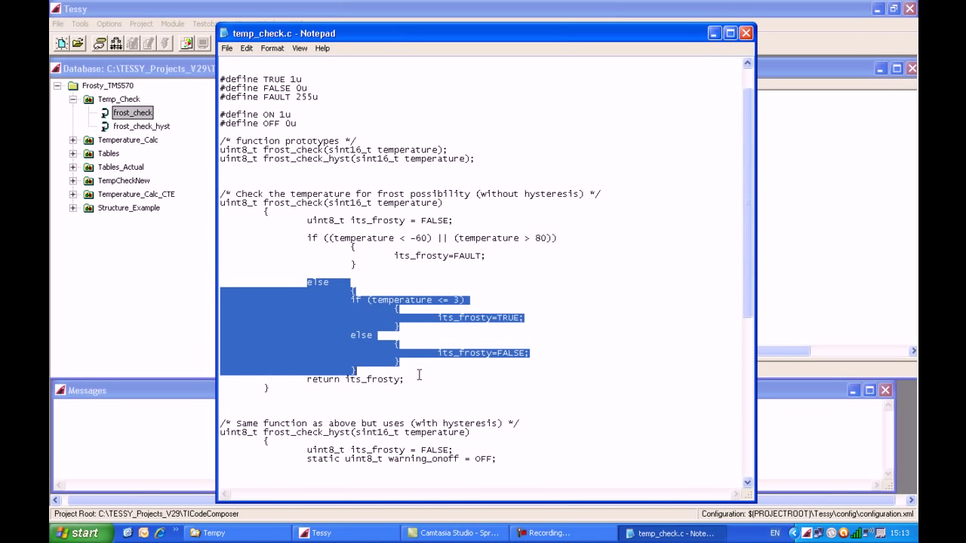
# Add test case 1(1) to frost_check from the test case list's context menu
pyautogui.click(317, 283)
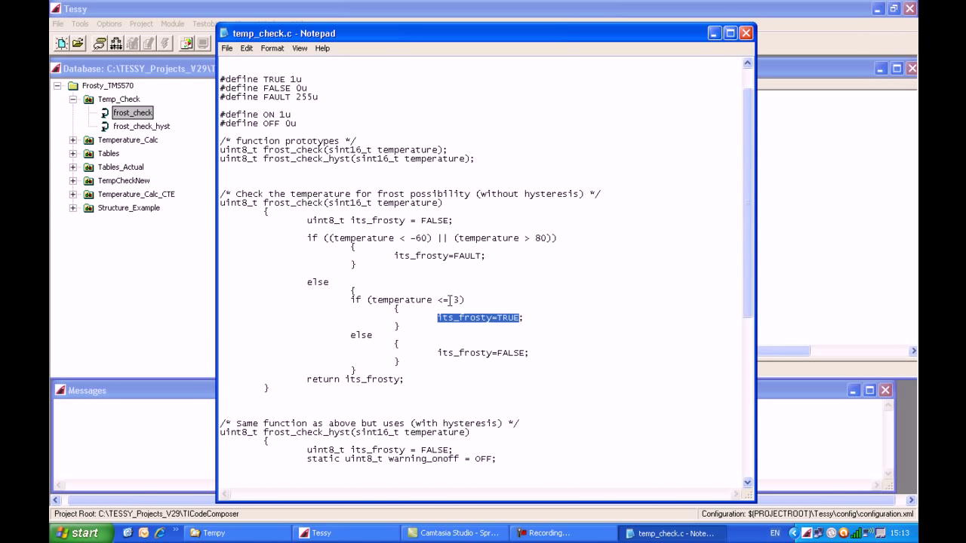
pyautogui.moveTo(438, 352)
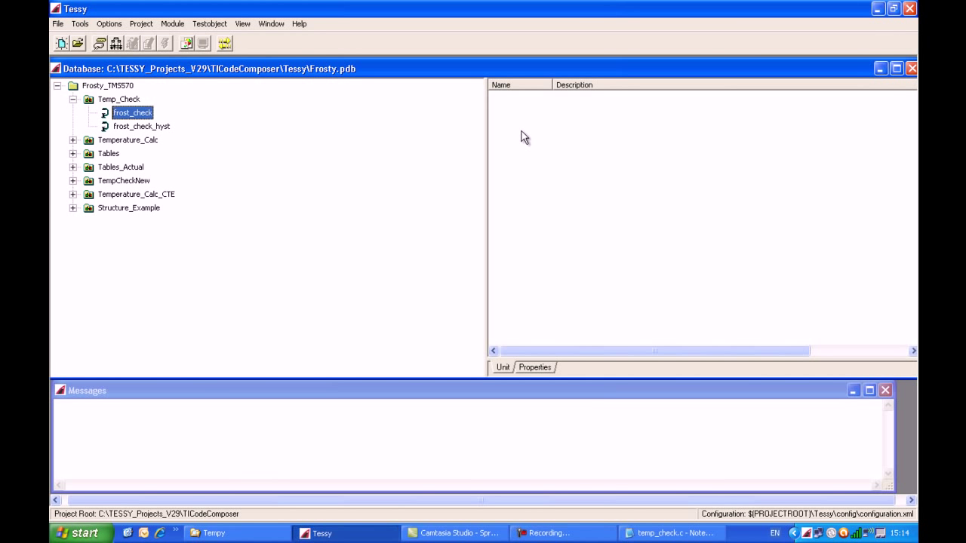
pyautogui.moveTo(515, 111)
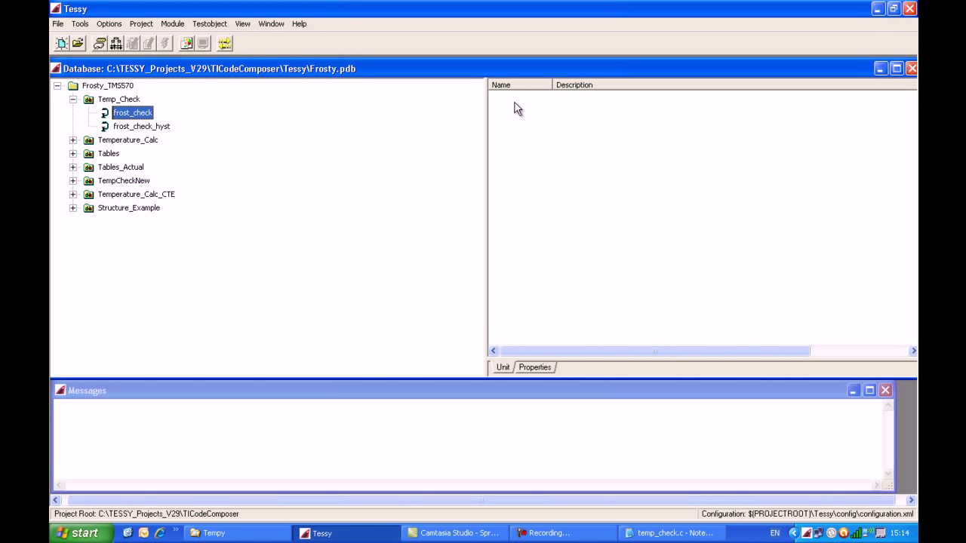
pyautogui.rightClick(515, 111)
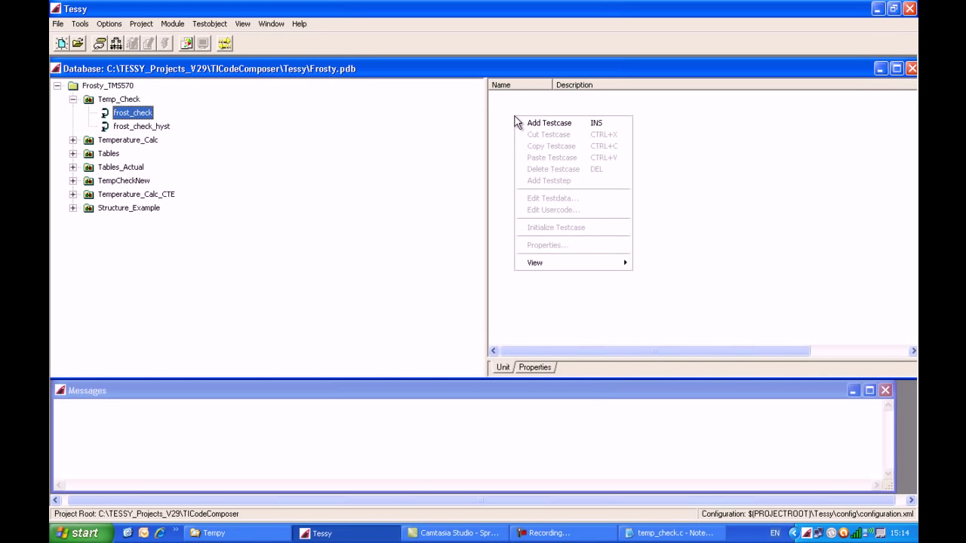
pyautogui.click(550, 122)
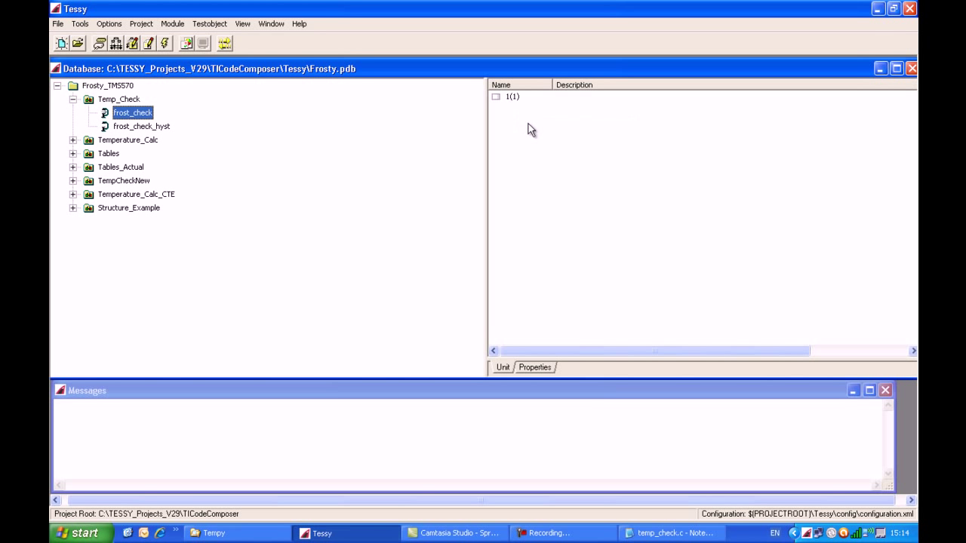
pyautogui.moveTo(501, 109)
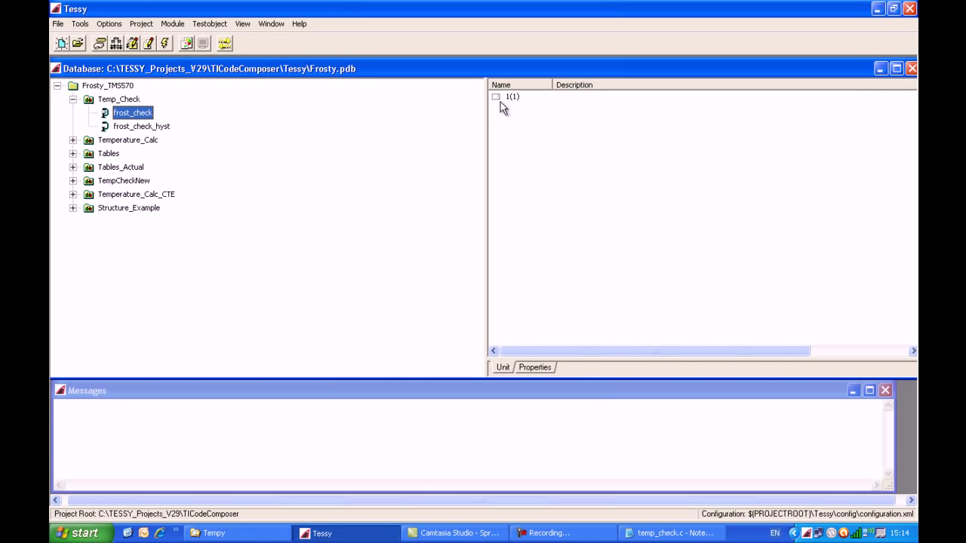
pyautogui.moveTo(293, 115)
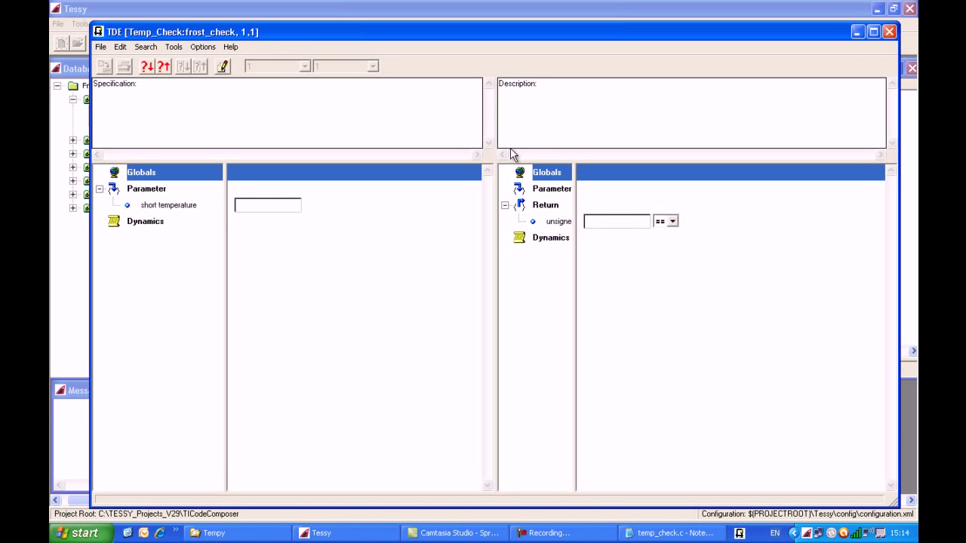
pyautogui.moveTo(332, 212)
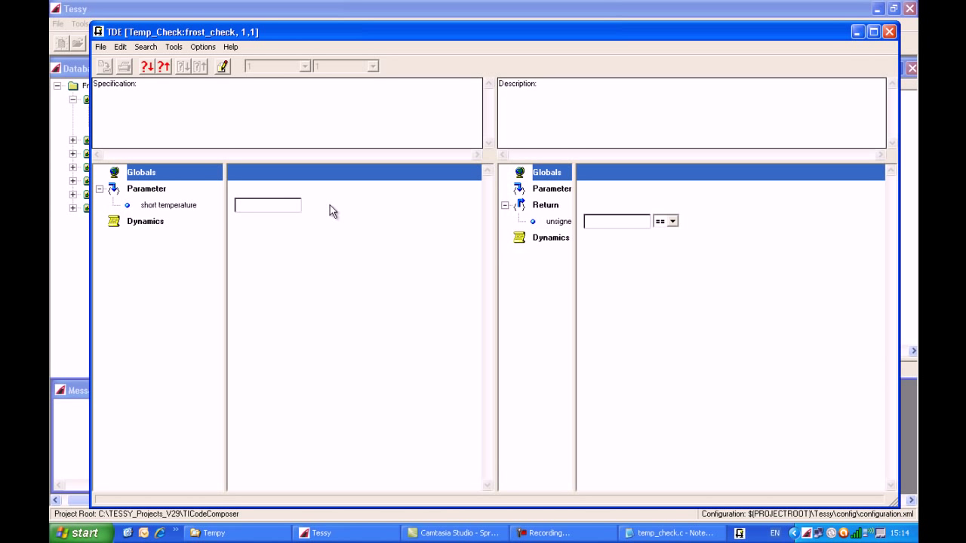
# Enter temperature -100 and expected return FAULT for test case 1, saving on exit
pyautogui.click(169, 205)
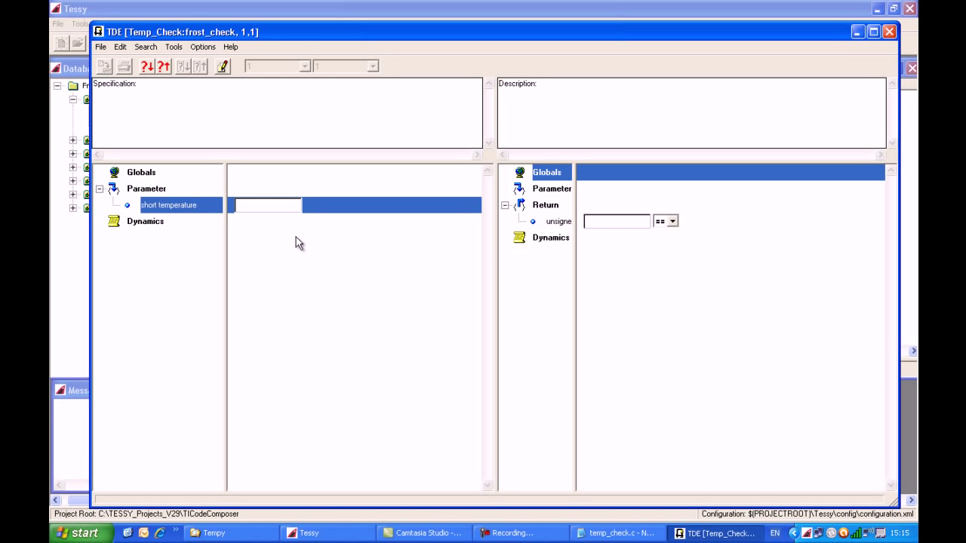
pyautogui.write('-100')
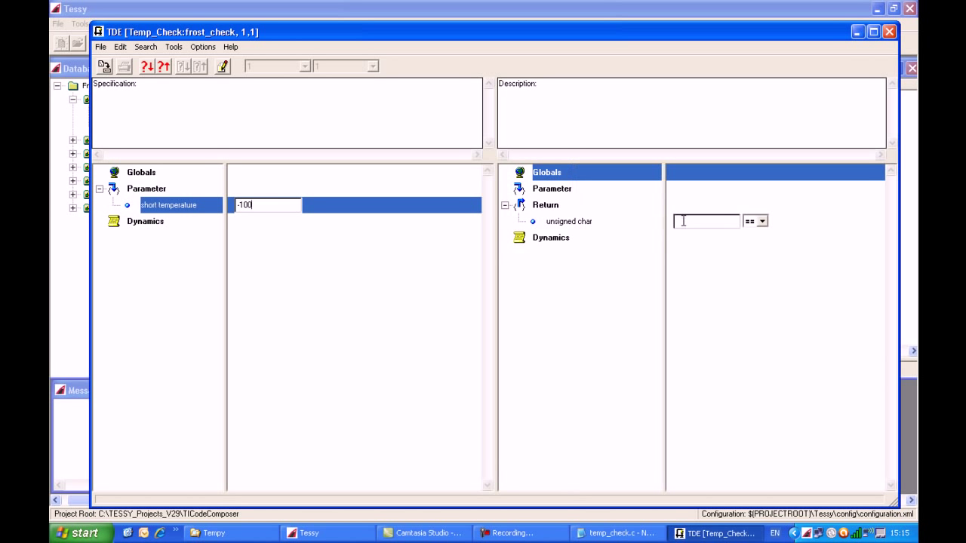
pyautogui.click(568, 221)
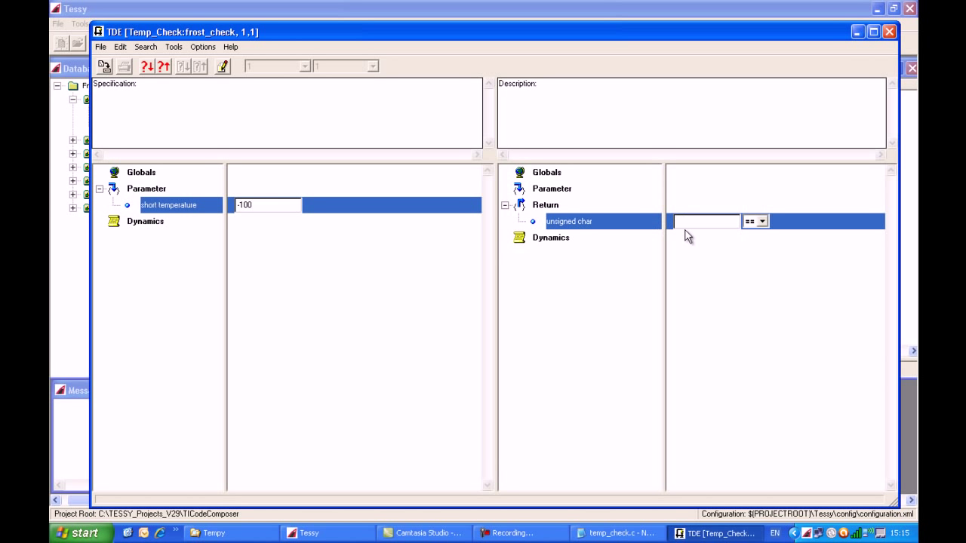
pyautogui.click(707, 222)
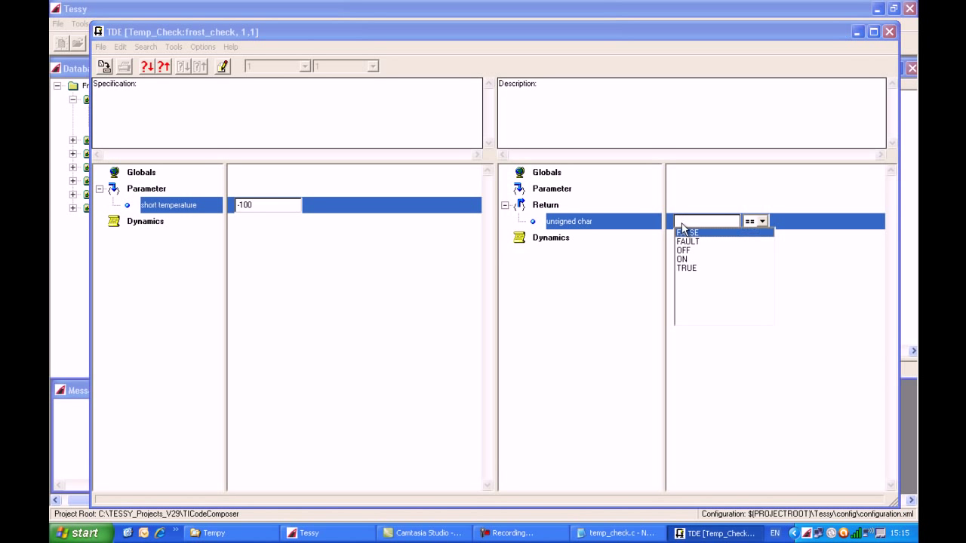
pyautogui.click(686, 241)
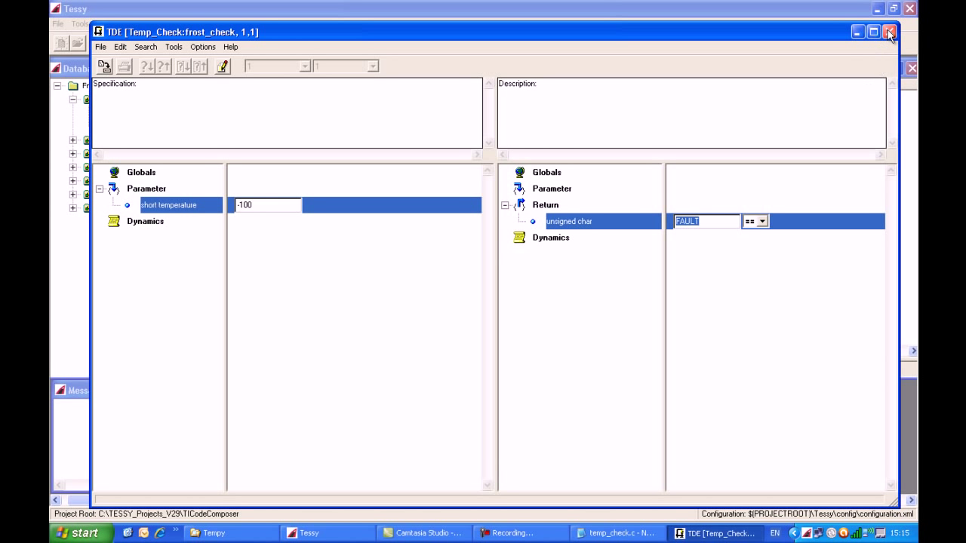
pyautogui.click(889, 32)
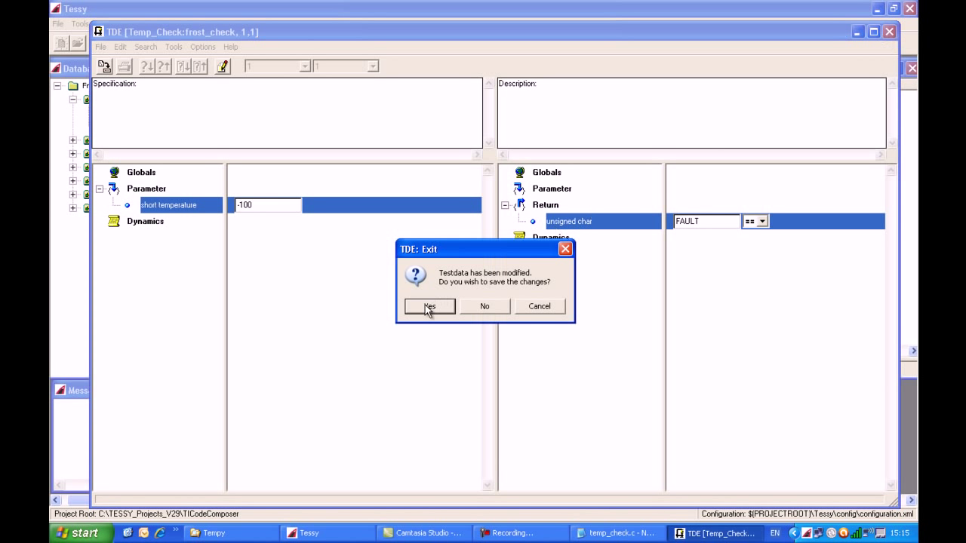
pyautogui.click(428, 306)
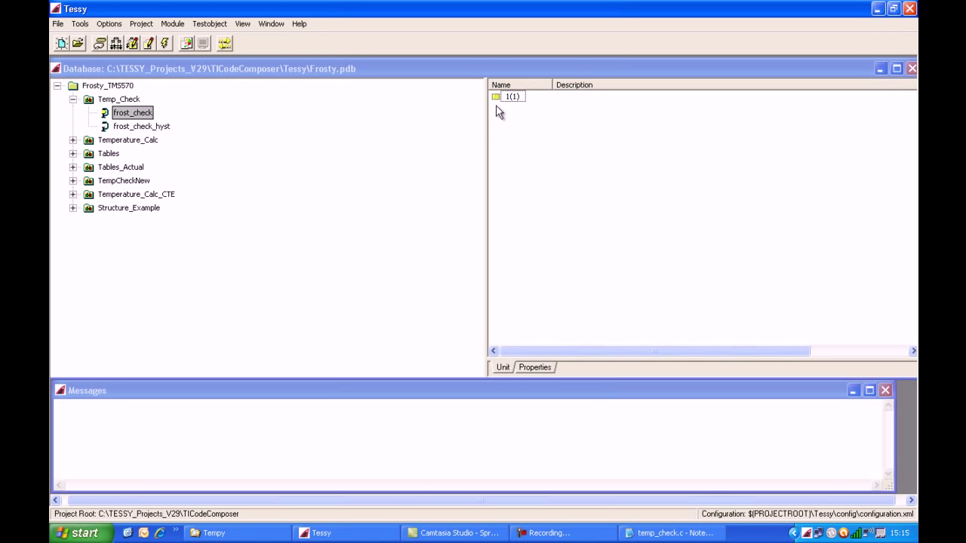
pyautogui.moveTo(503, 116)
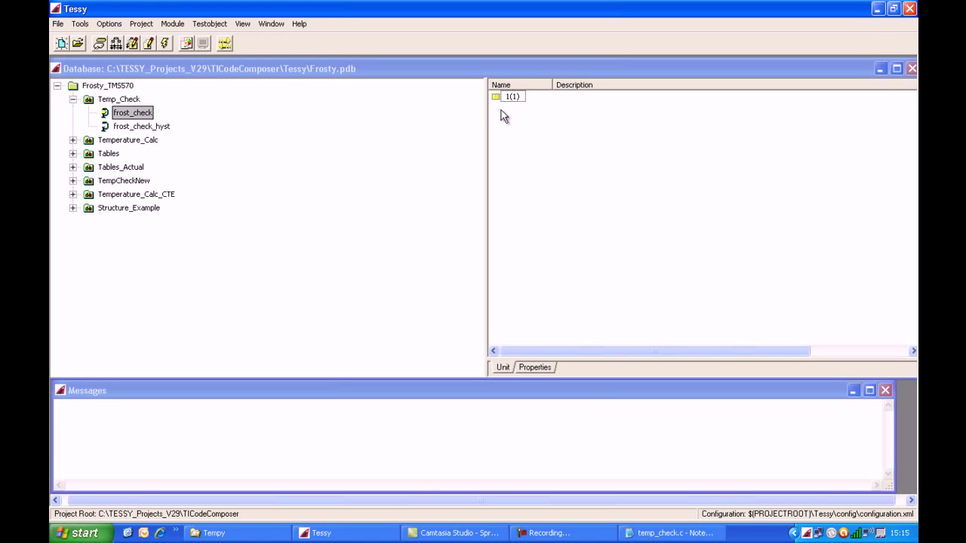
pyautogui.moveTo(504, 110)
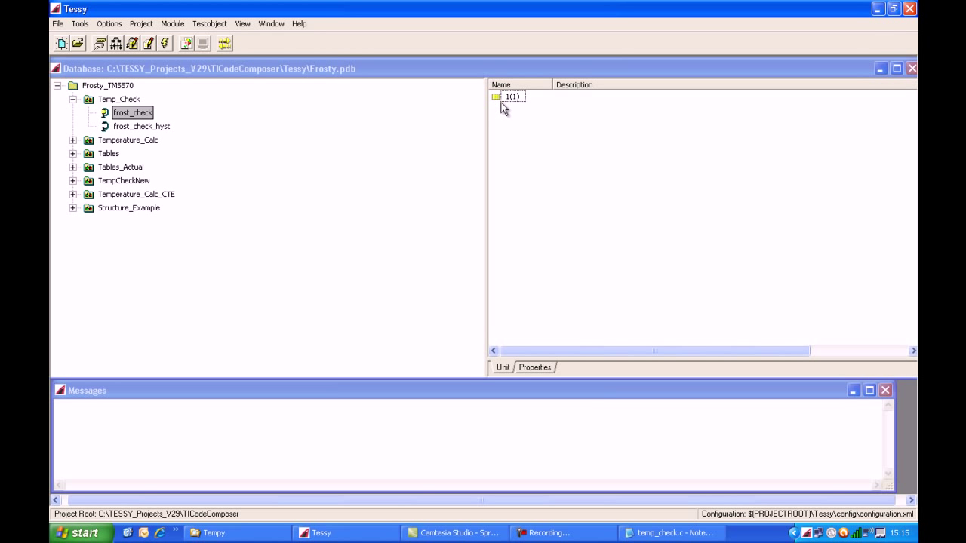
# Select frost_check's 1(1) entry and bring up the Tools menu for import/export
pyautogui.click(510, 96)
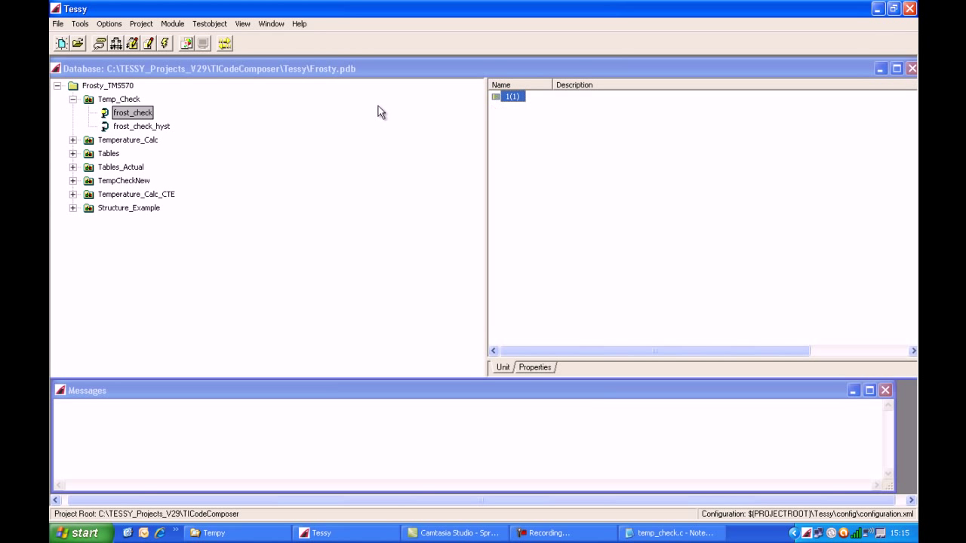
pyautogui.moveTo(80, 18)
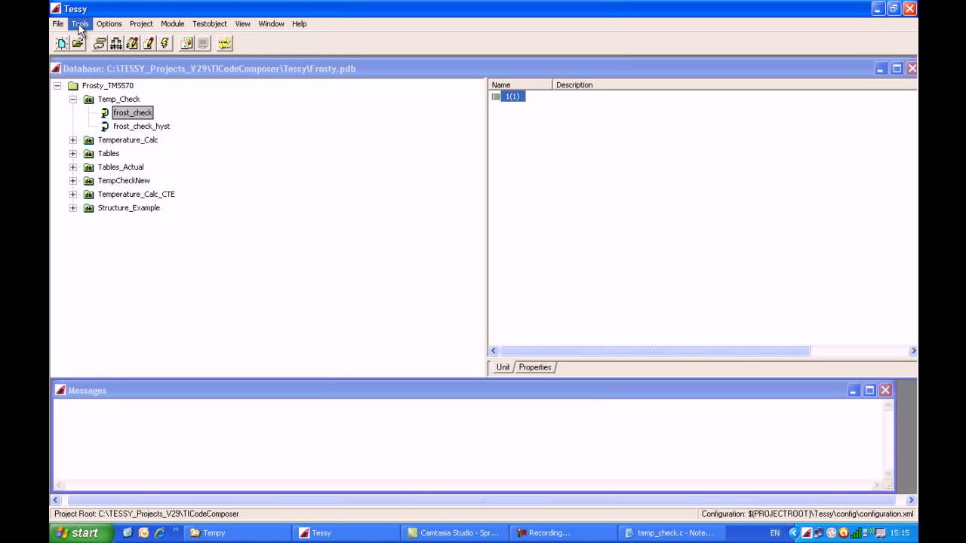
pyautogui.click(81, 24)
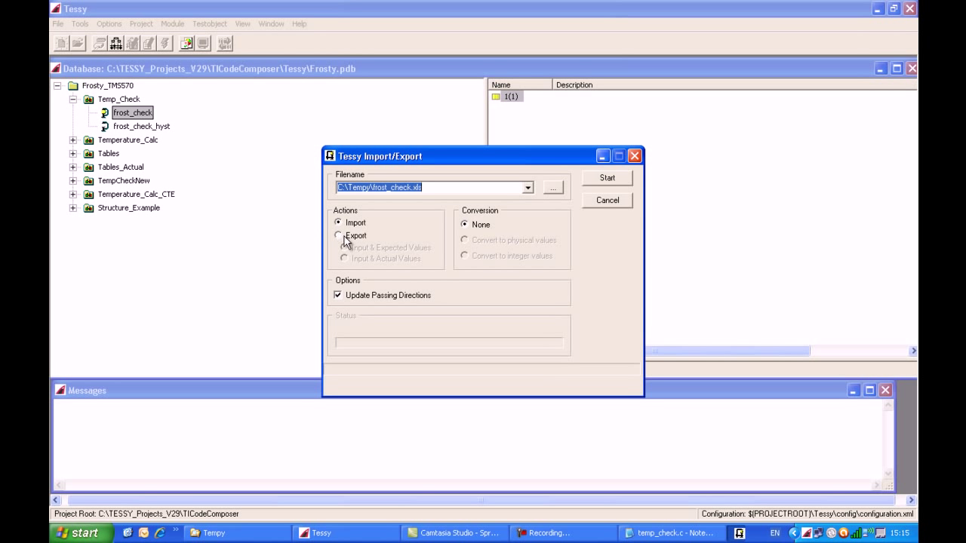
# Switch the Import/Export dialog to Export and write the data to C:\Tempy\frost_check.xls
pyautogui.click(338, 235)
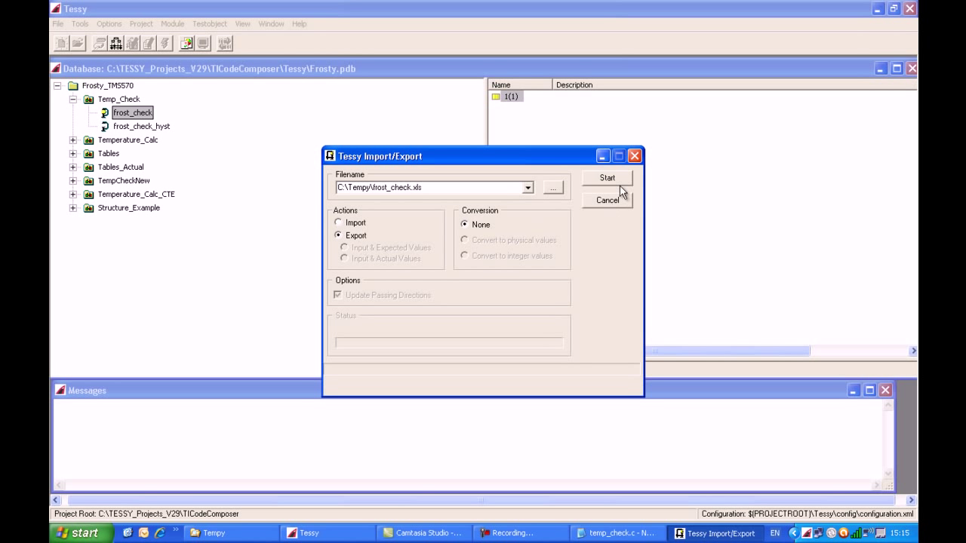
pyautogui.click(607, 177)
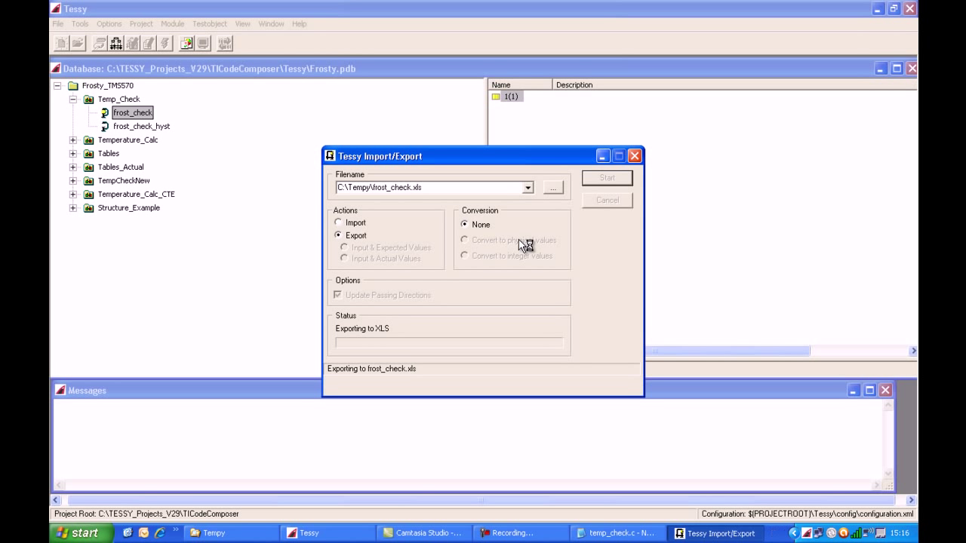
pyautogui.moveTo(521, 248)
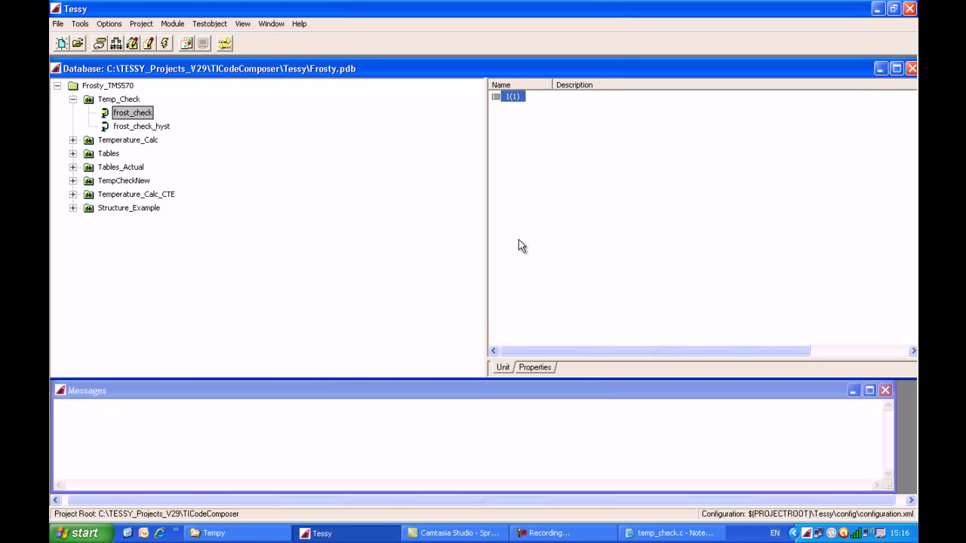
pyautogui.moveTo(509, 245)
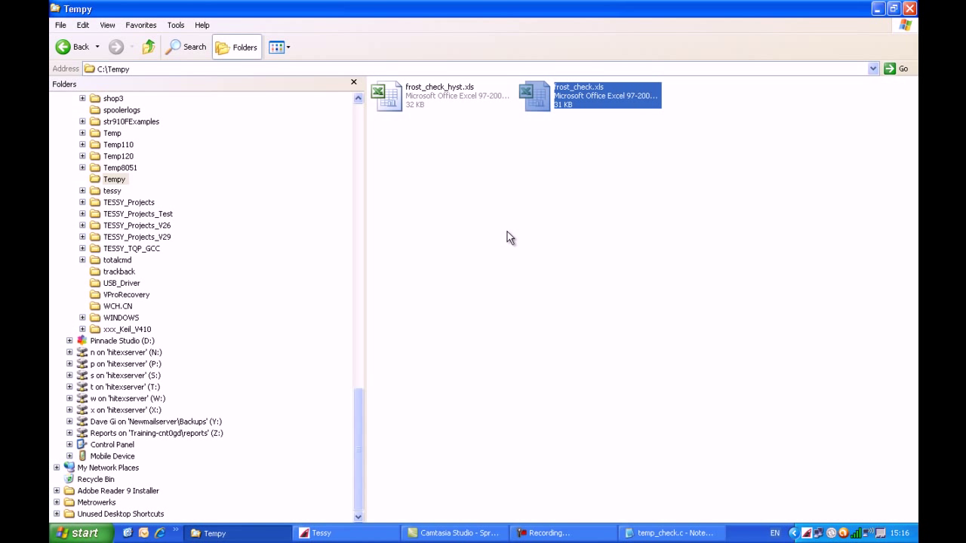
# Open frost_check.xls from the Tempy folder in Excel
pyautogui.doubleClick(535, 94)
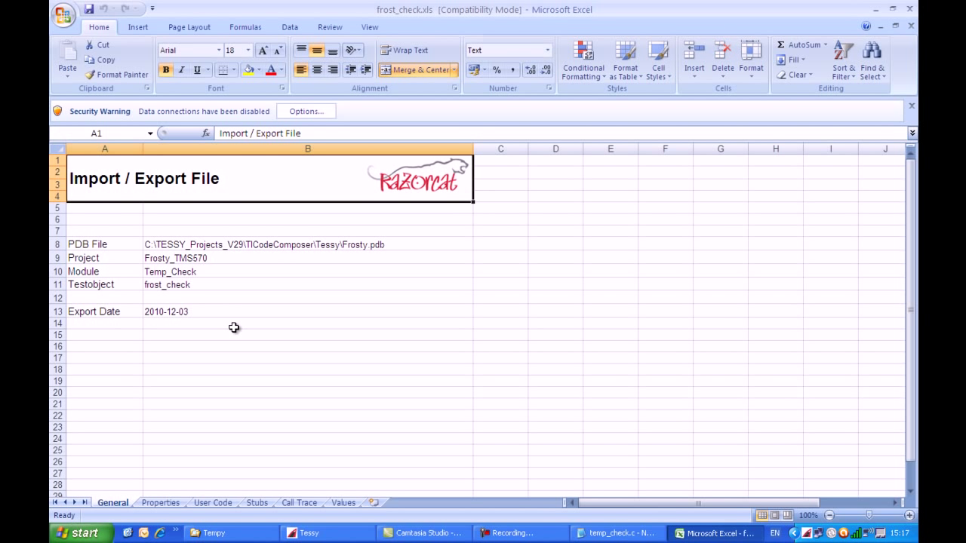
pyautogui.moveTo(153, 484)
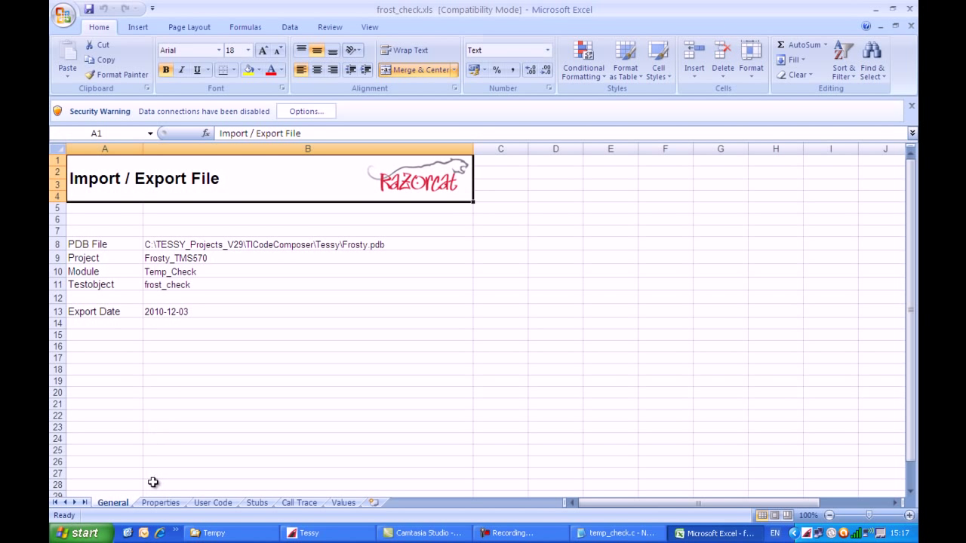
pyautogui.moveTo(147, 498)
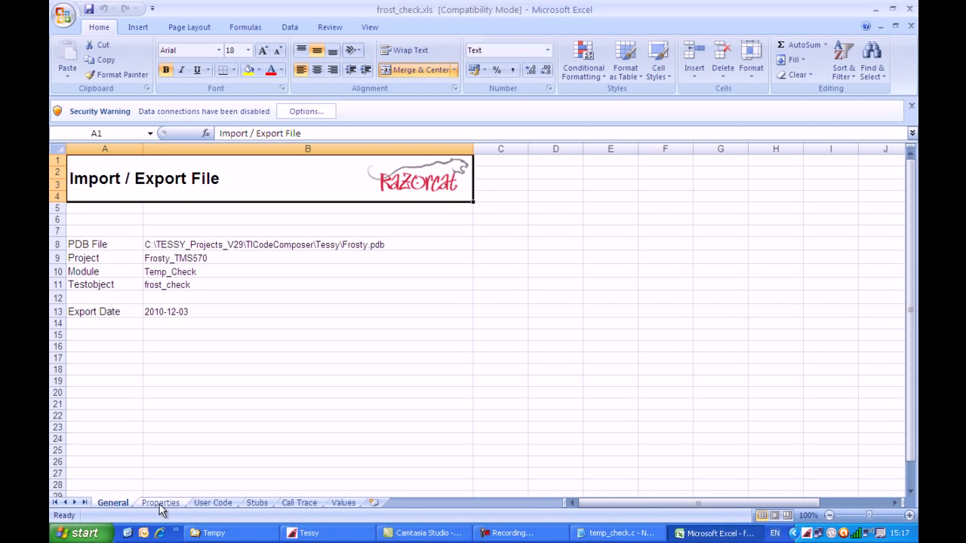
pyautogui.moveTo(345, 509)
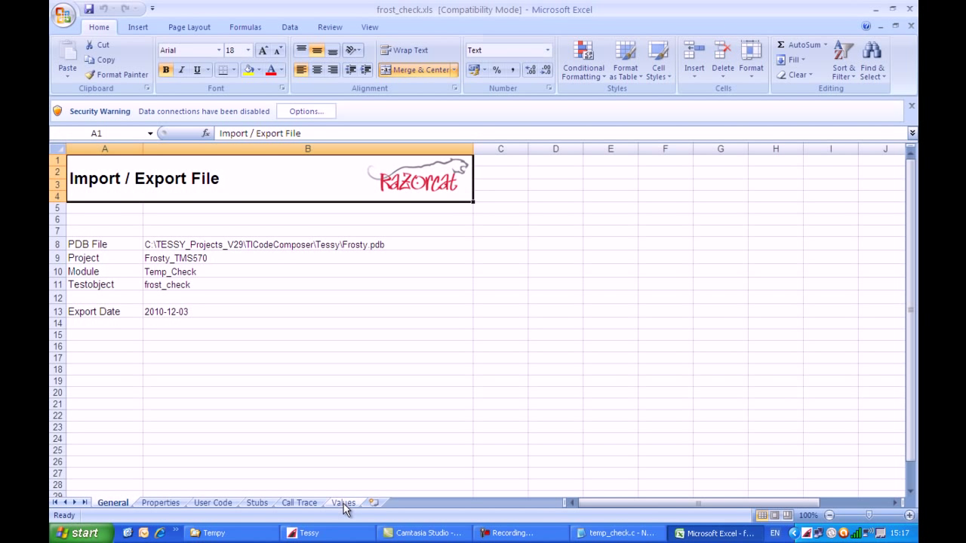
# Show the Values sheet and widen columns A, B and C to fit tc1.1, -100 and FAULT
pyautogui.click(342, 503)
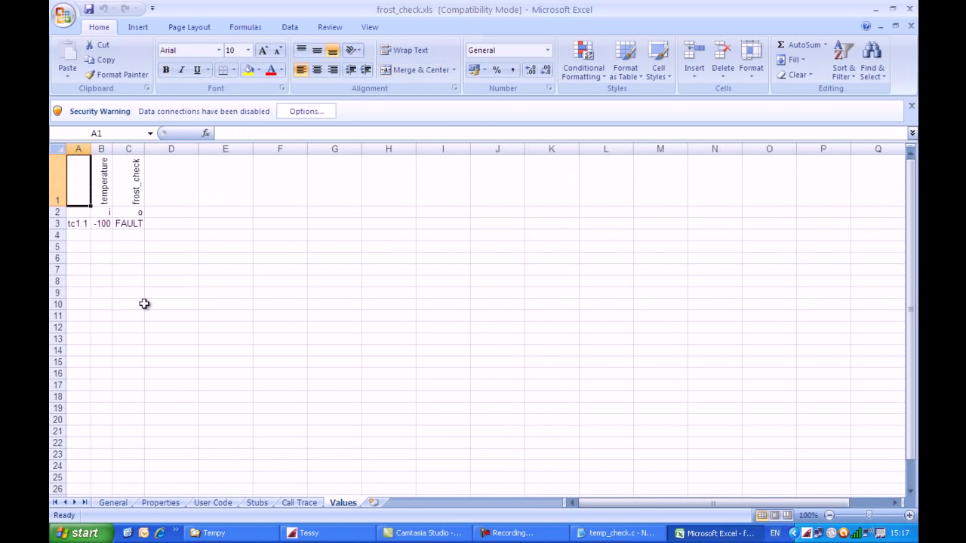
pyautogui.moveTo(89, 149); pyautogui.dragTo(96, 148)
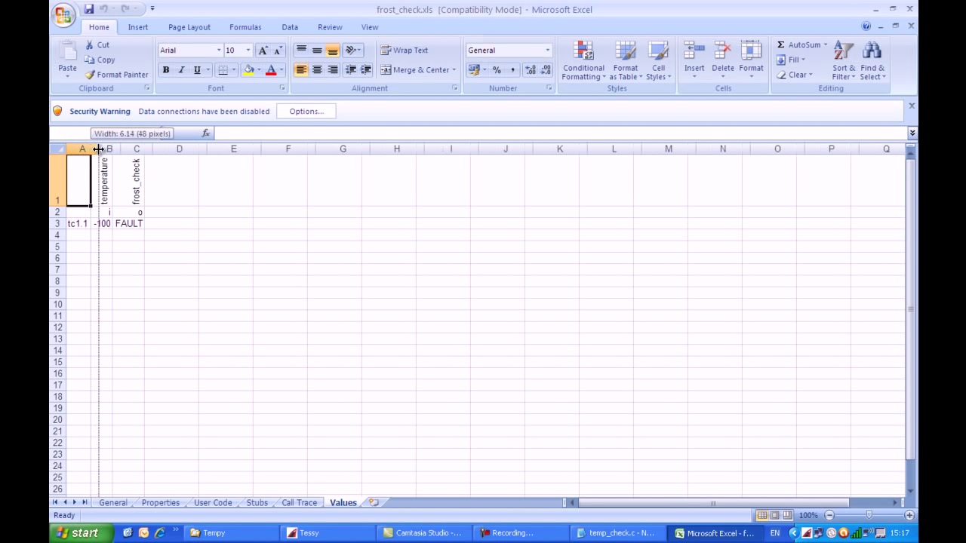
pyautogui.moveTo(94, 148); pyautogui.dragTo(151, 149)
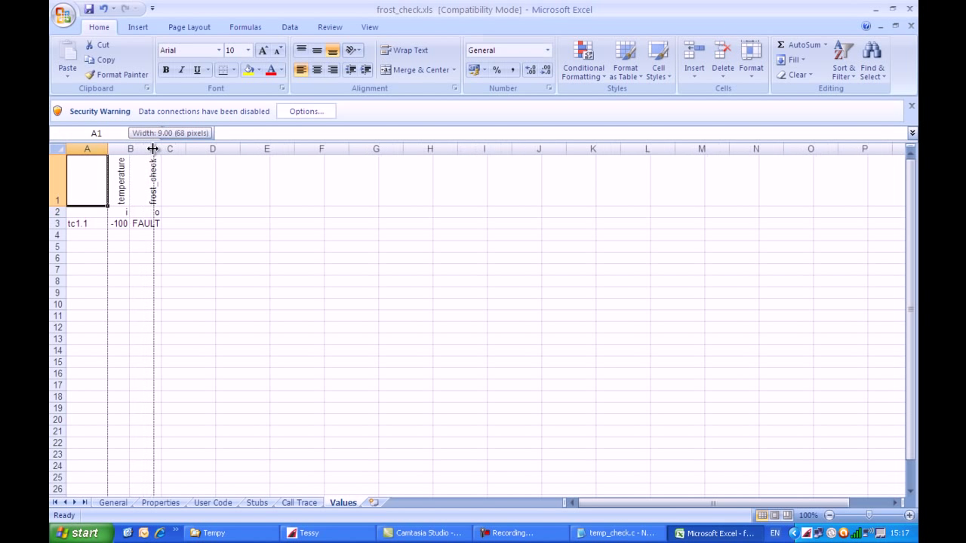
pyautogui.moveTo(154, 148); pyautogui.dragTo(220, 147)
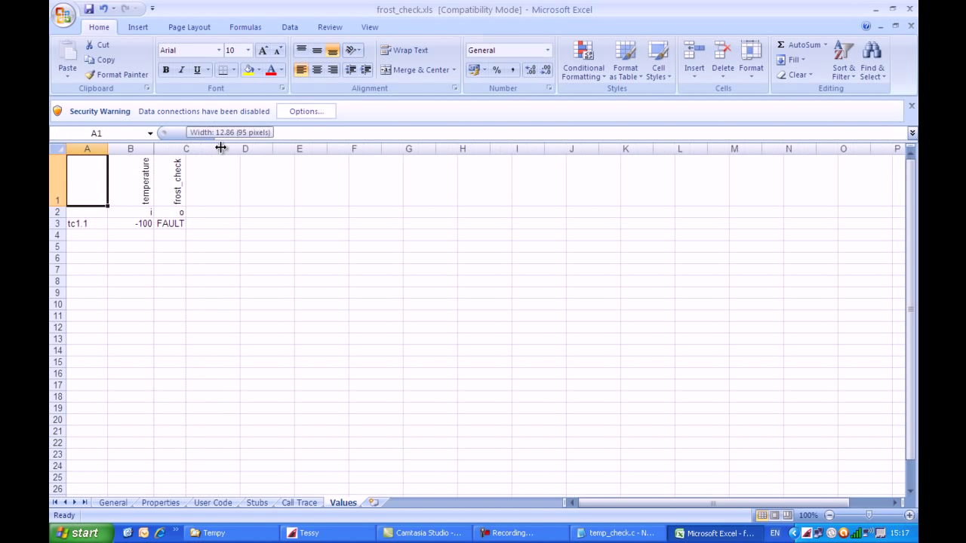
pyautogui.moveTo(220, 148); pyautogui.dragTo(219, 148)
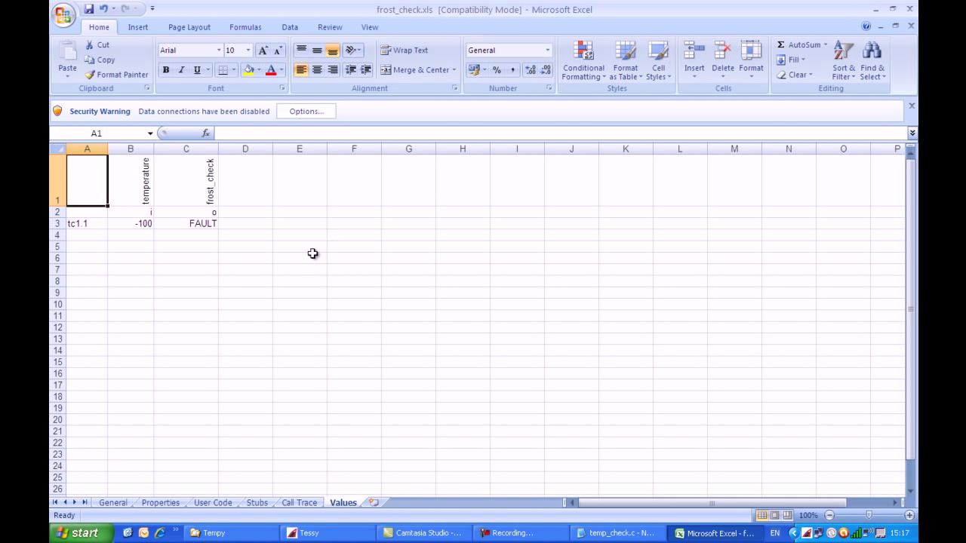
pyautogui.moveTo(145, 204)
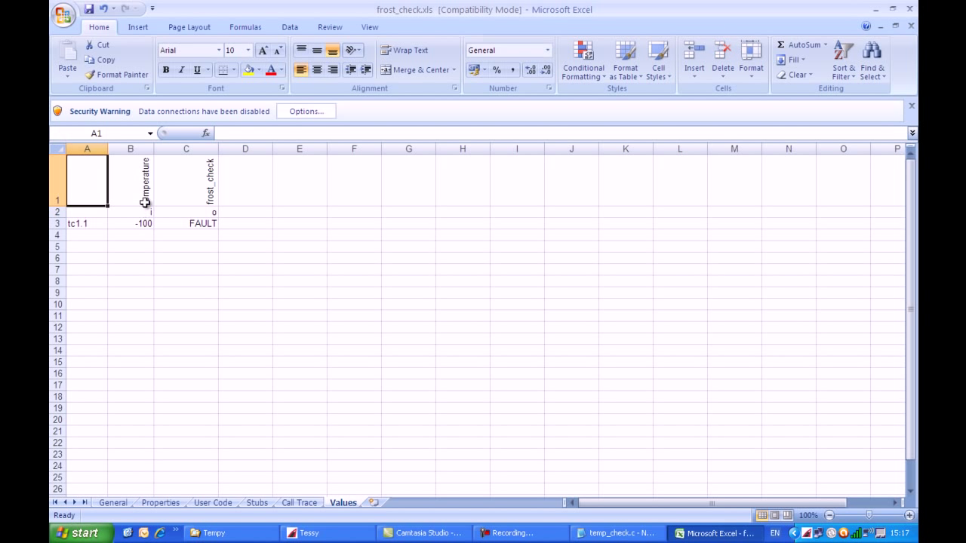
pyautogui.moveTo(146, 202)
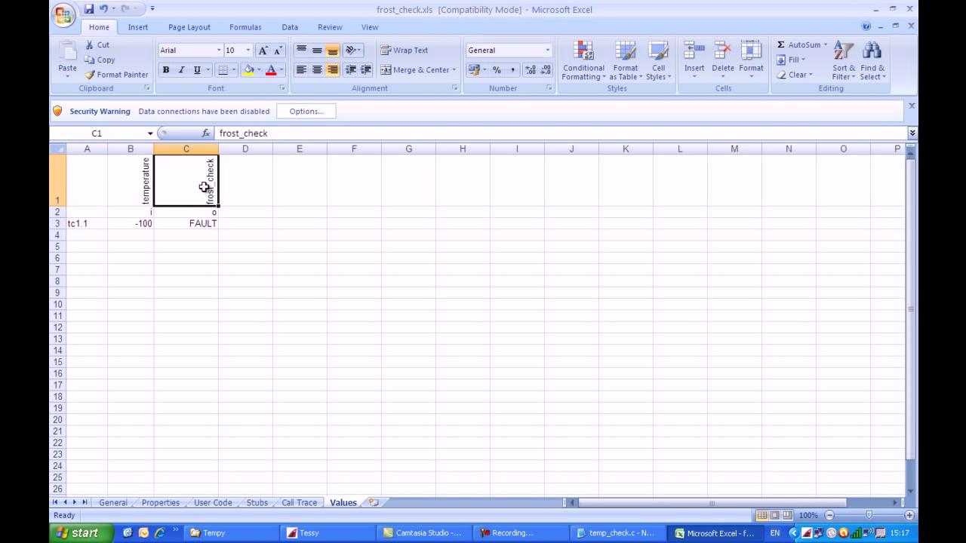
pyautogui.moveTo(212, 246)
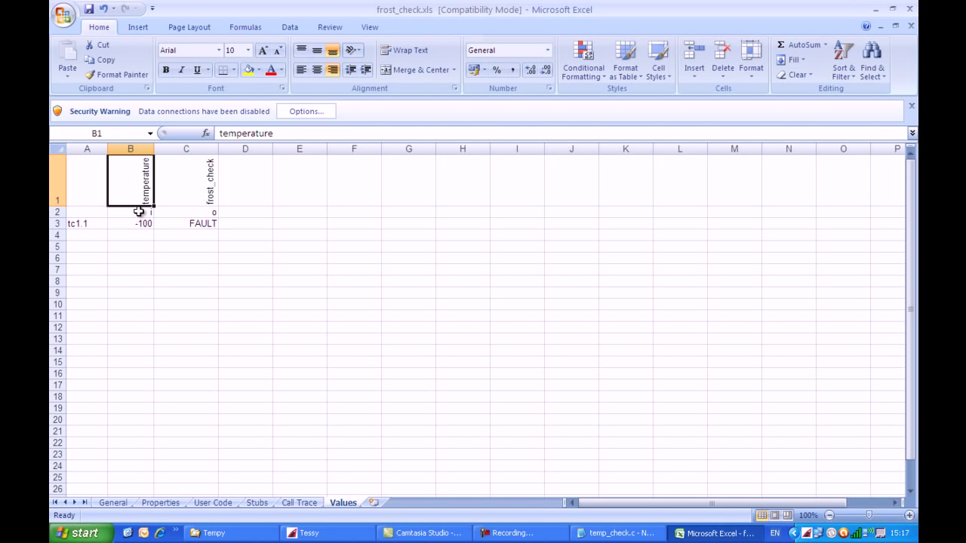
pyautogui.click(130, 212)
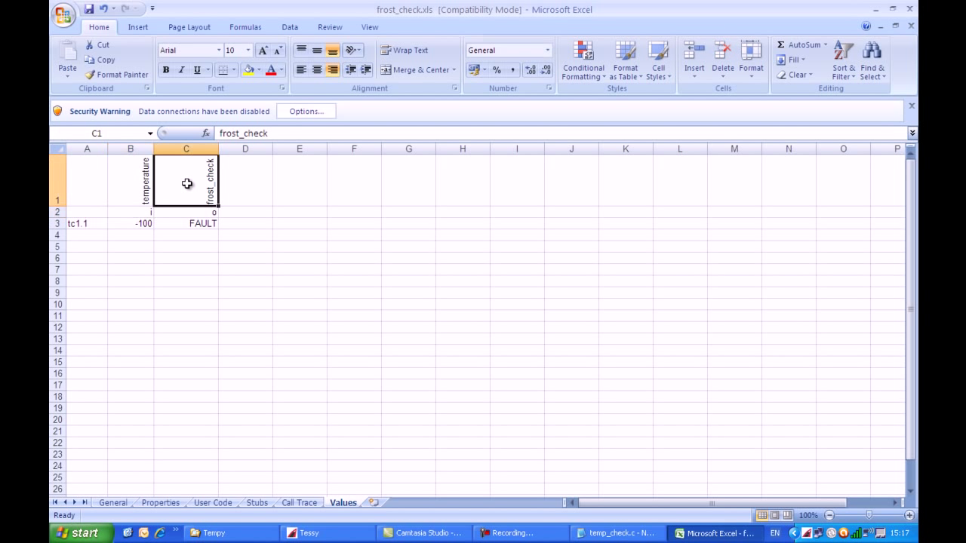
pyautogui.moveTo(198, 167)
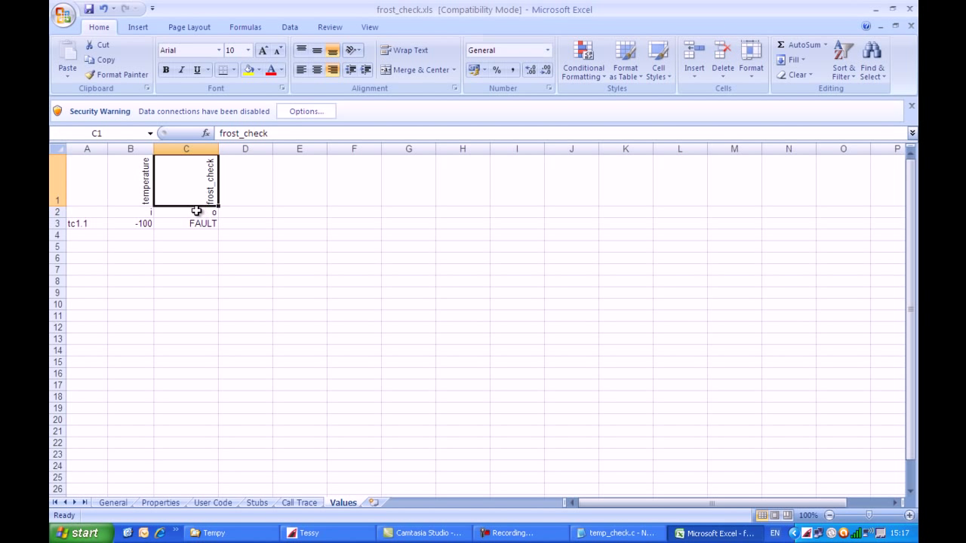
pyautogui.click(185, 212)
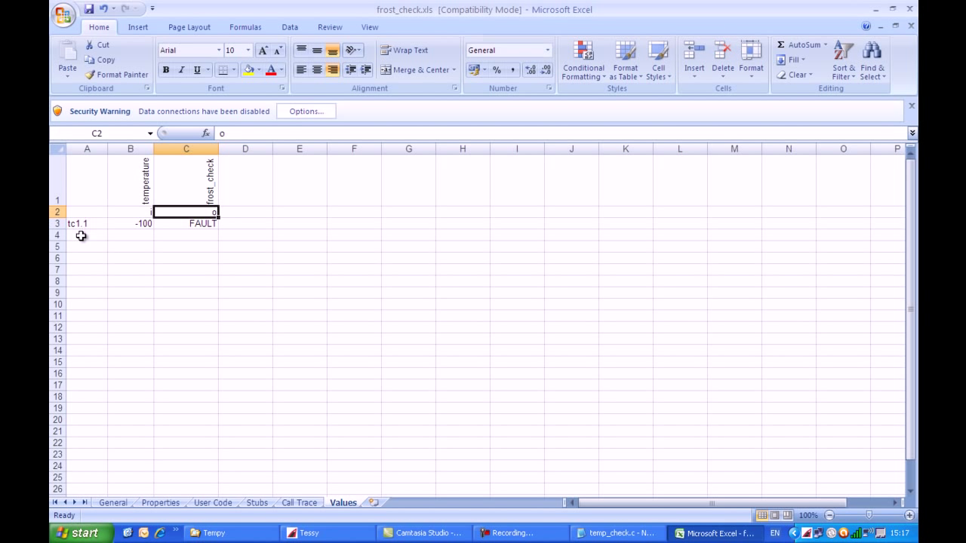
pyautogui.moveTo(141, 231)
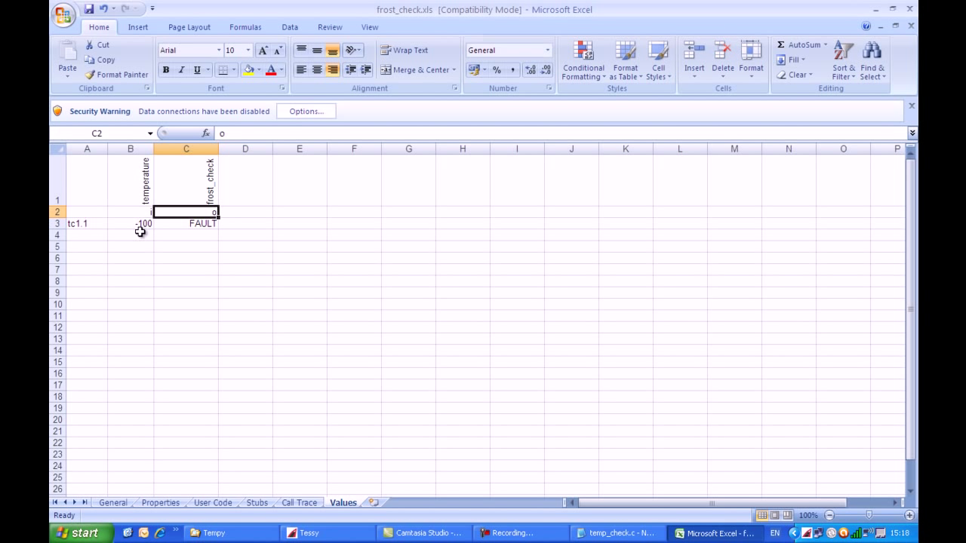
pyautogui.moveTo(196, 240)
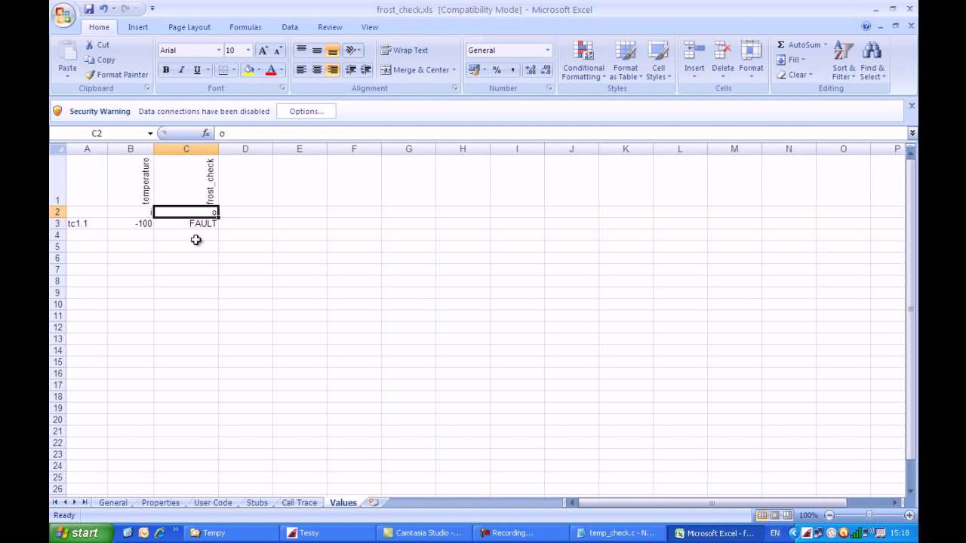
pyautogui.click(130, 234)
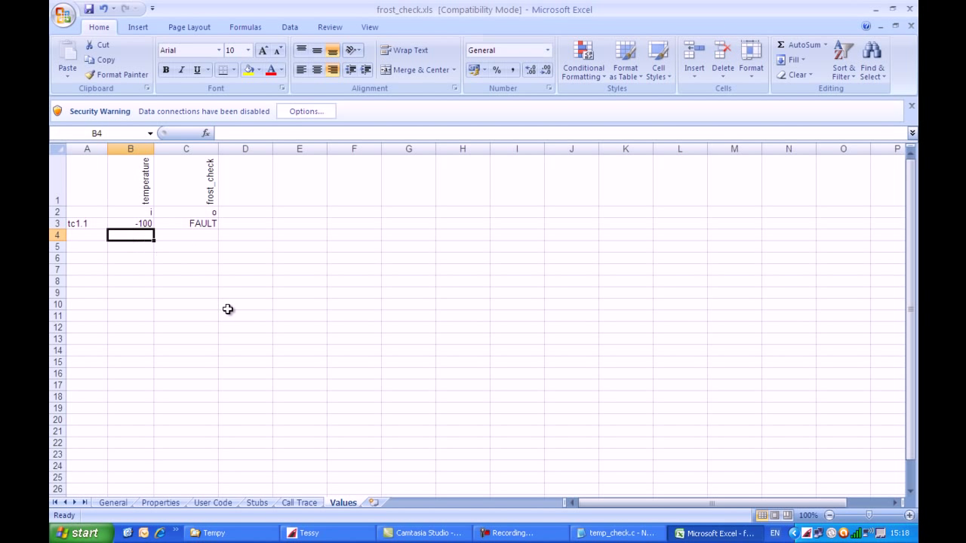
# Enter temperatures -80, -61, -60, -25, 0, 3, 4, 25, 80, 81 and 100 into B4:B14
pyautogui.write('-80')
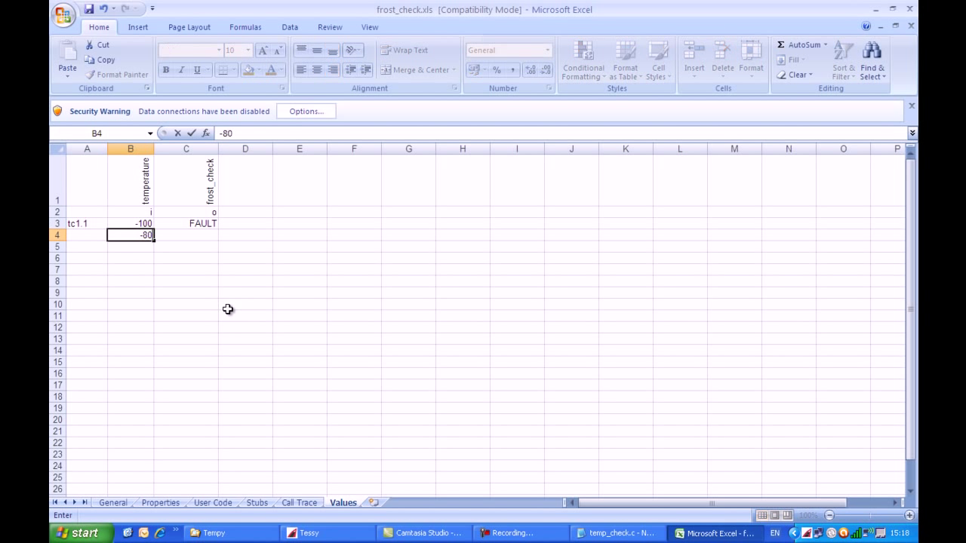
pyautogui.write('-61')
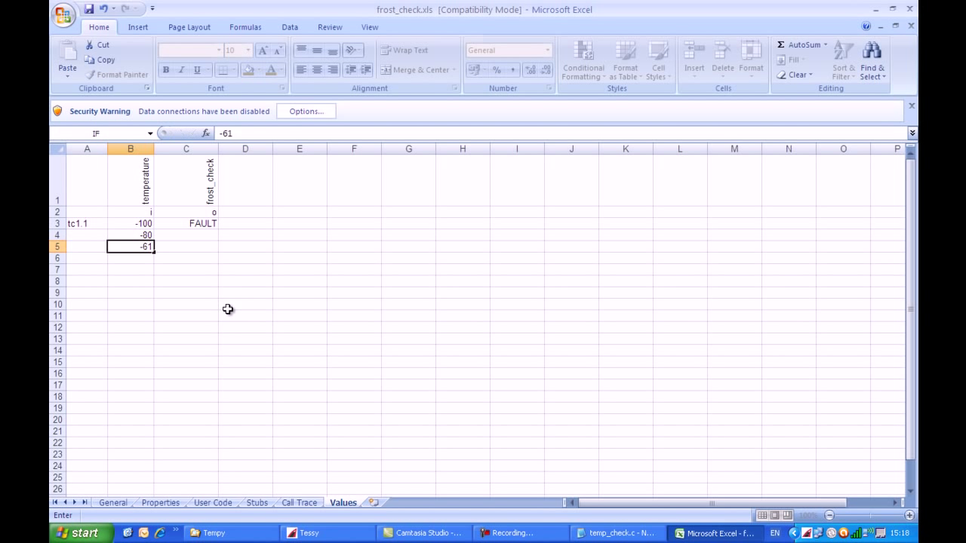
pyautogui.write('-60')
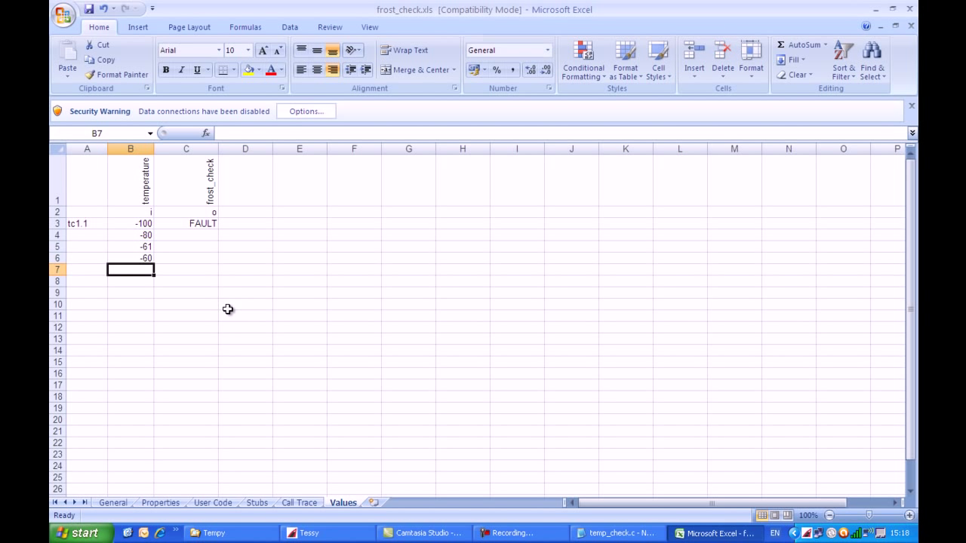
pyautogui.write('-25')
pyautogui.click(131, 304)
pyautogui.write('4')
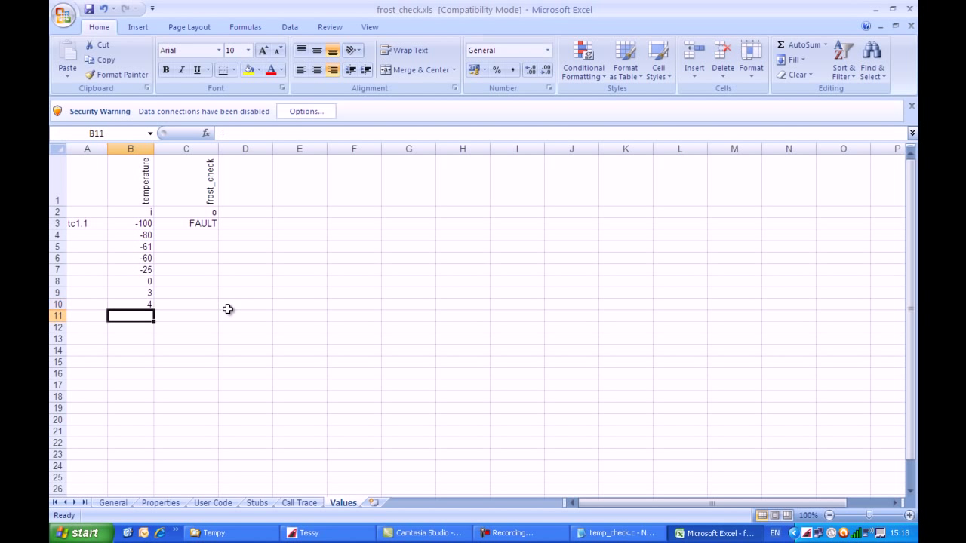
pyautogui.write('25')
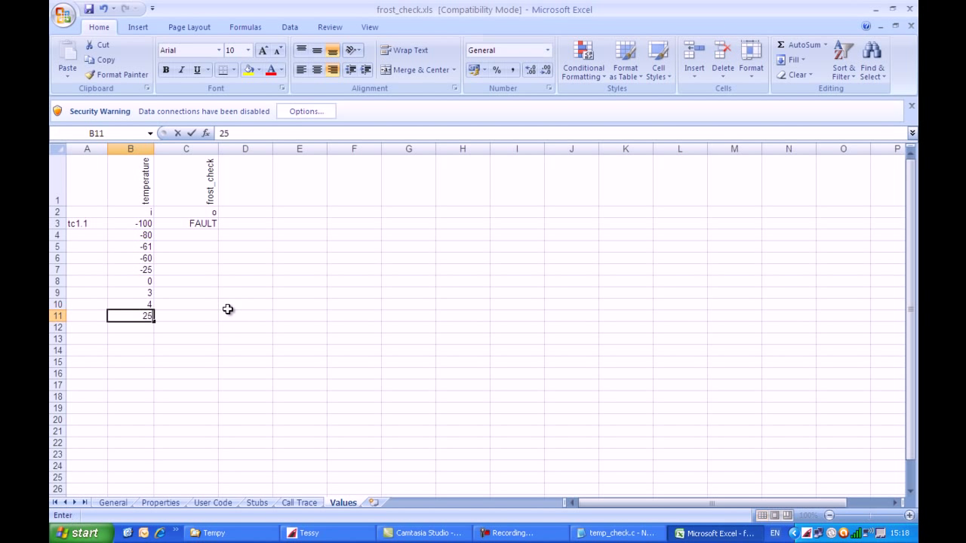
pyautogui.press('Enter')
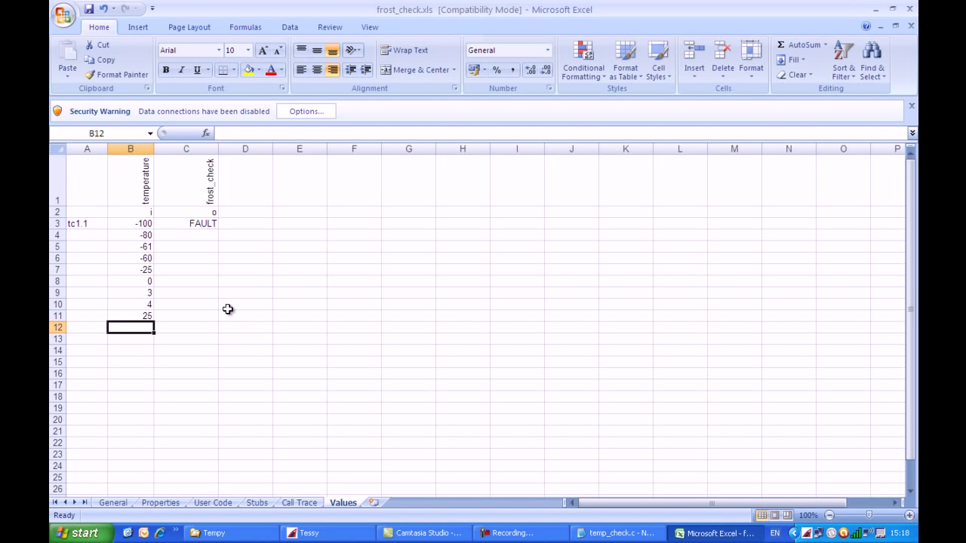
pyautogui.write('80')
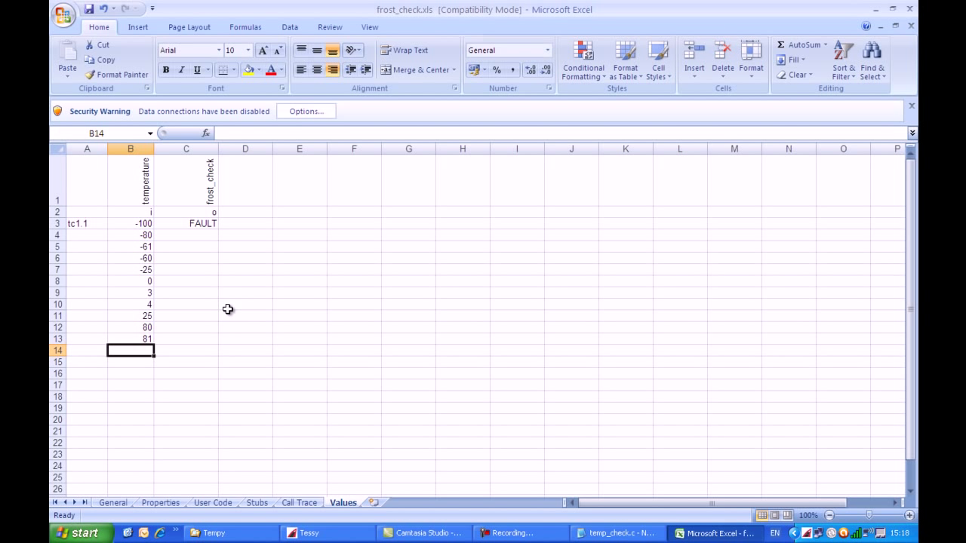
pyautogui.write('100')
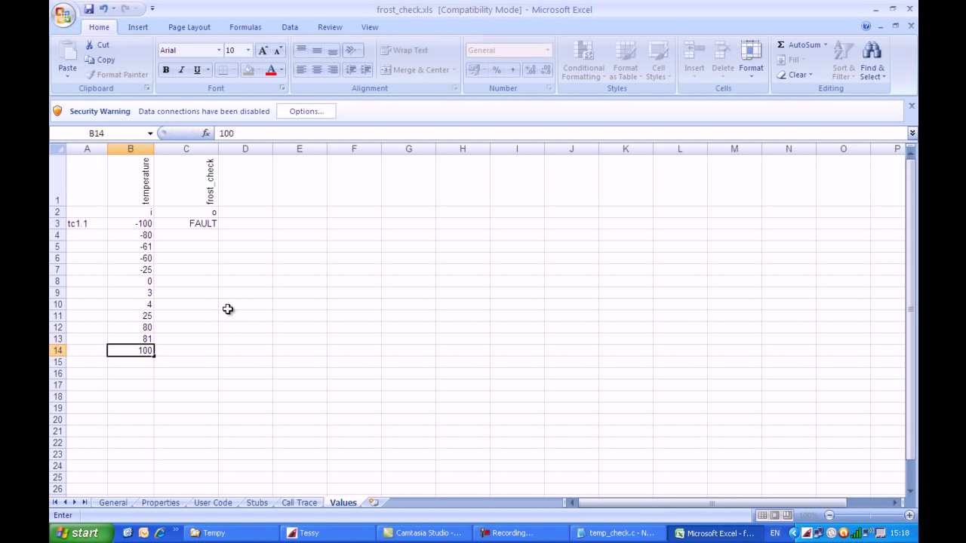
pyautogui.click(130, 338)
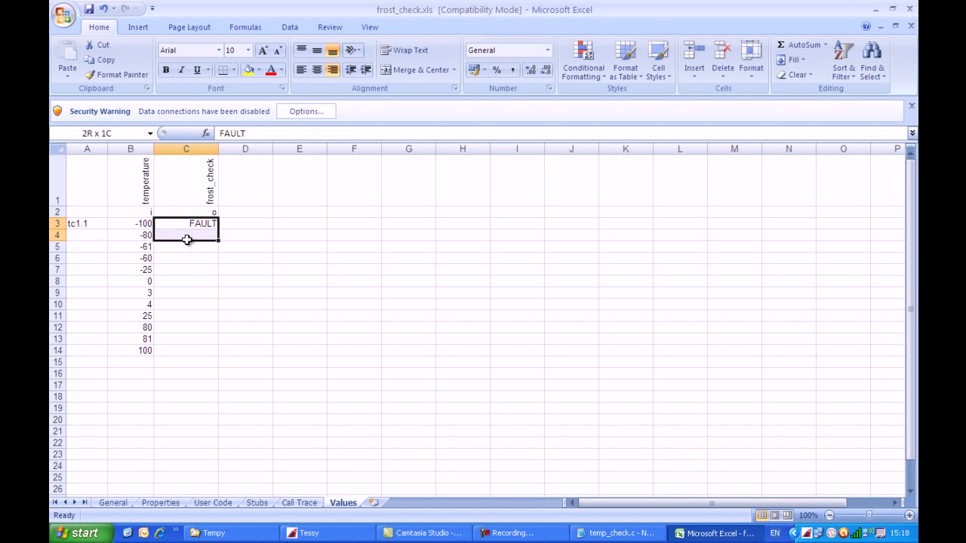
# Copy FAULT down to row 5, then enter ON and OFF results for the remaining temperatures
pyautogui.moveTo(186, 223); pyautogui.dragTo(186, 247)
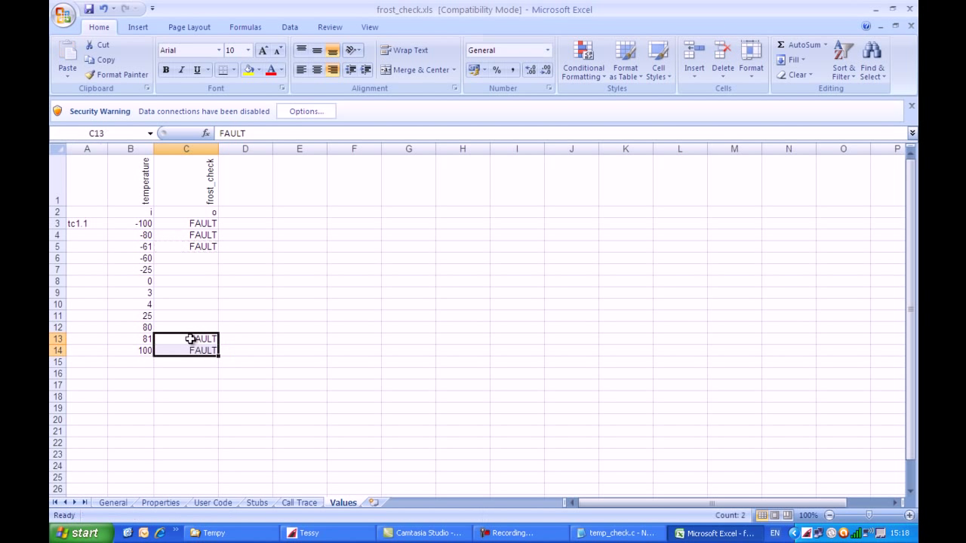
pyautogui.click(185, 258)
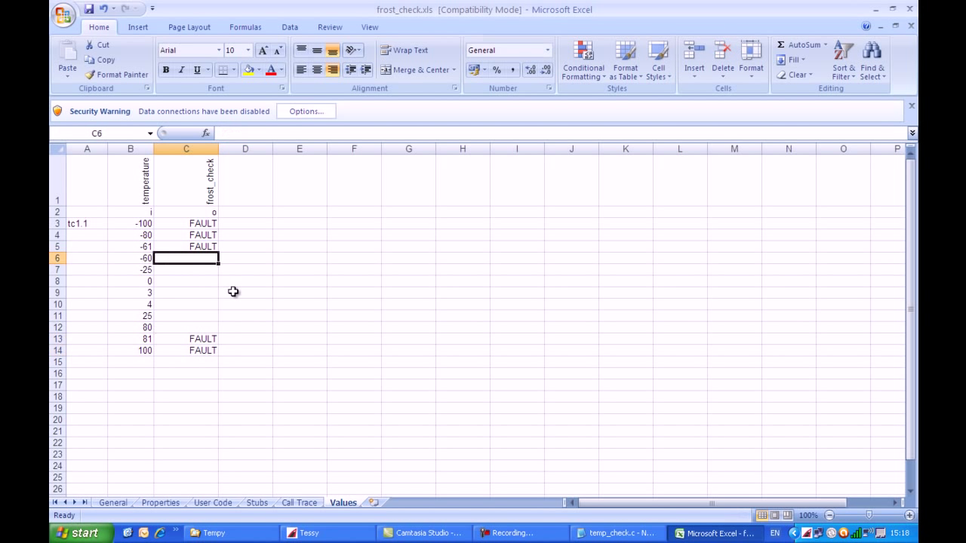
pyautogui.write('ON')
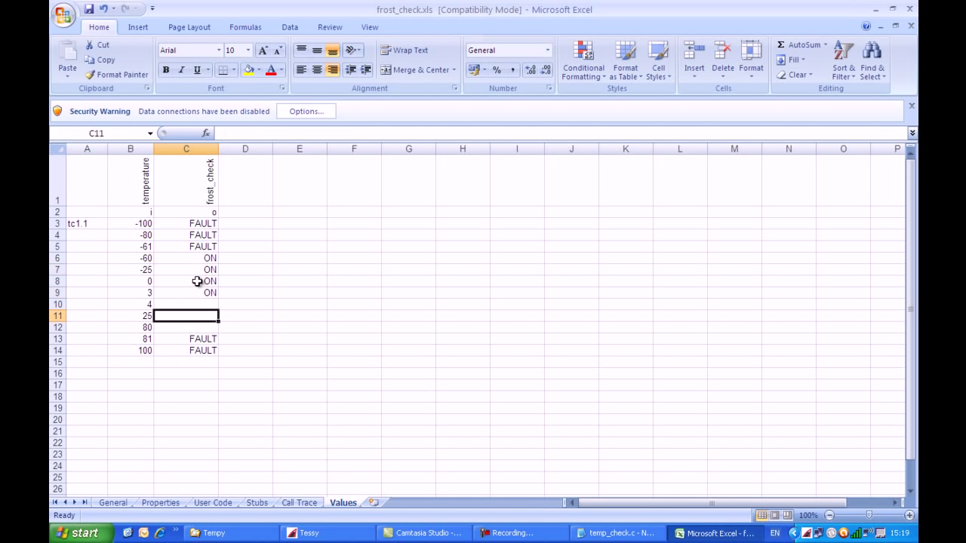
pyautogui.write('OFF')
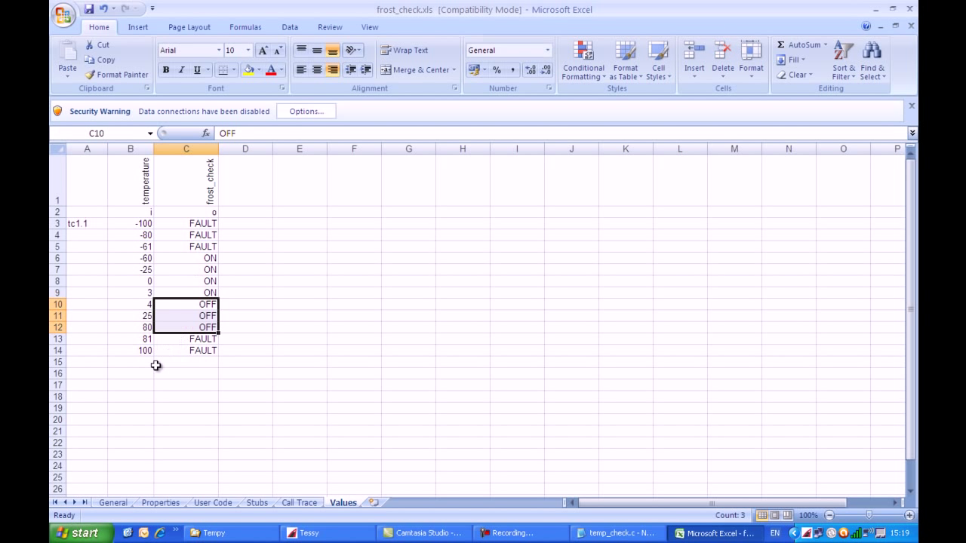
# Leave the Values sheet and display the Properties sheet's Test Case Properties table
pyautogui.click(186, 374)
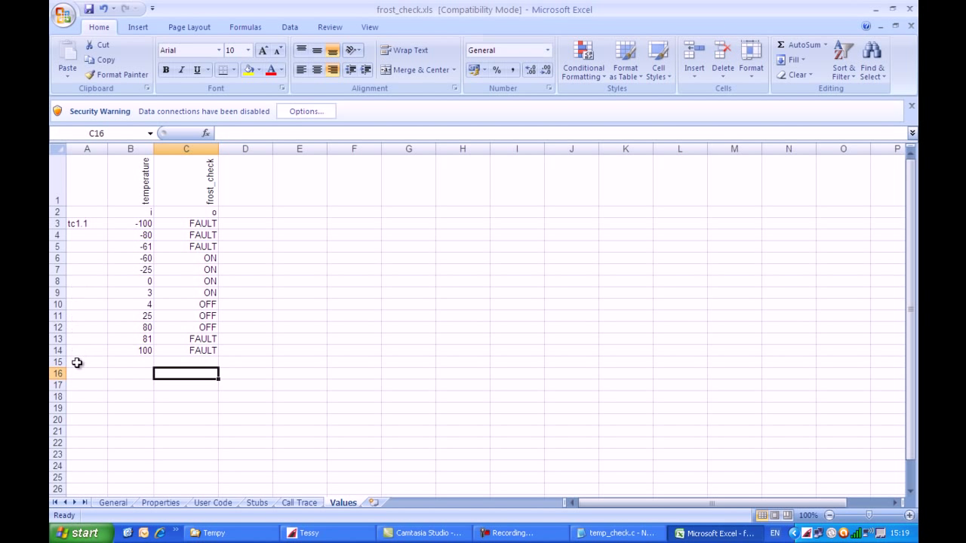
pyautogui.moveTo(152, 502)
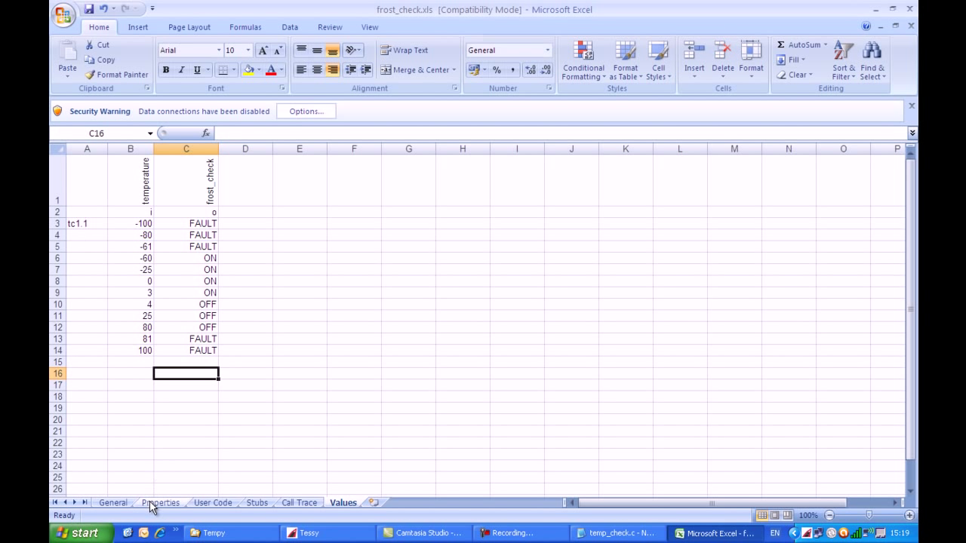
pyautogui.click(160, 504)
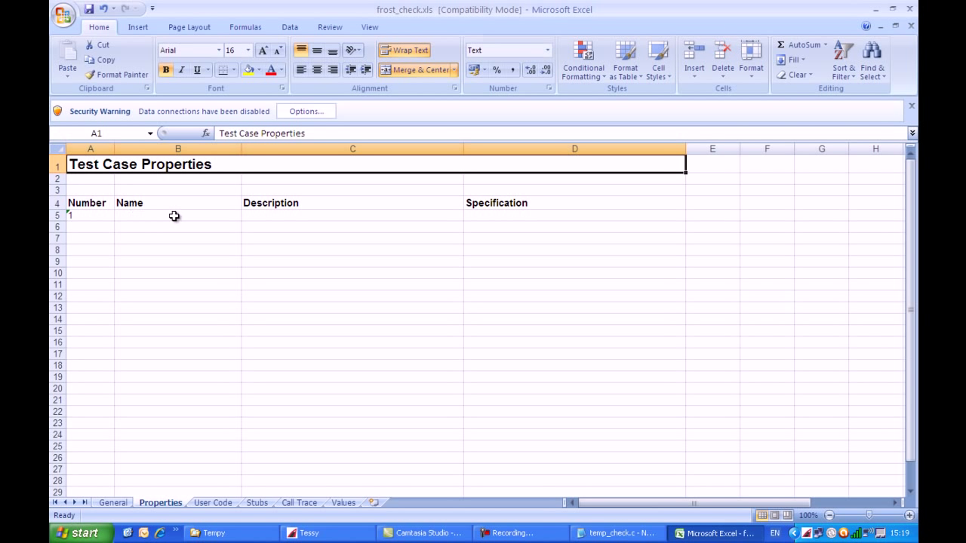
# Describe test case 1 as 'Absolute coldest' with specification 'Test at -100 degree'
pyautogui.click(351, 215)
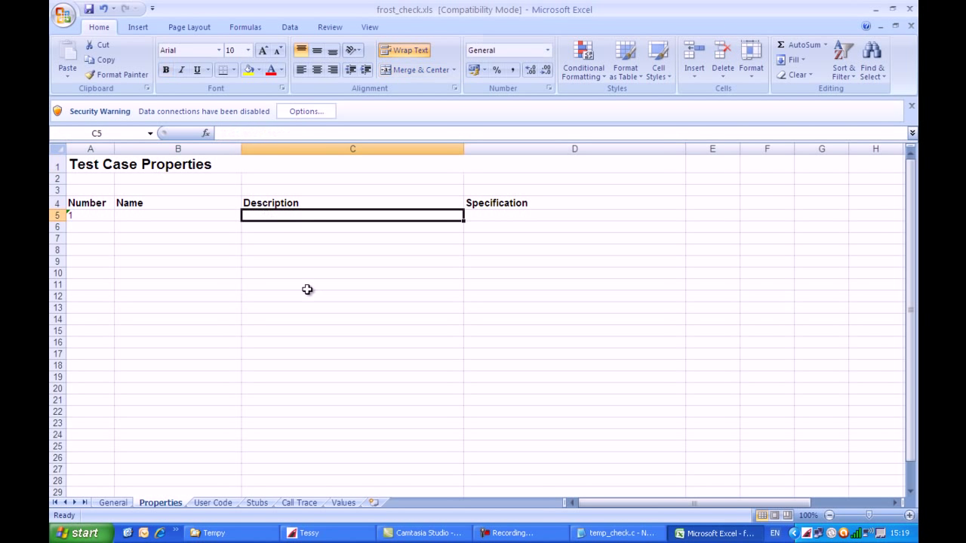
pyautogui.moveTo(307, 337)
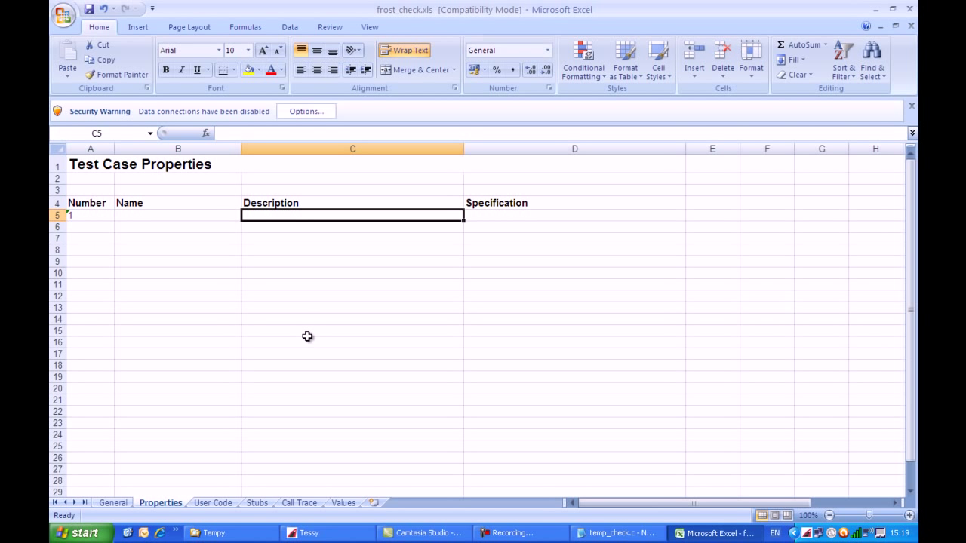
pyautogui.write('Absolute coldest')
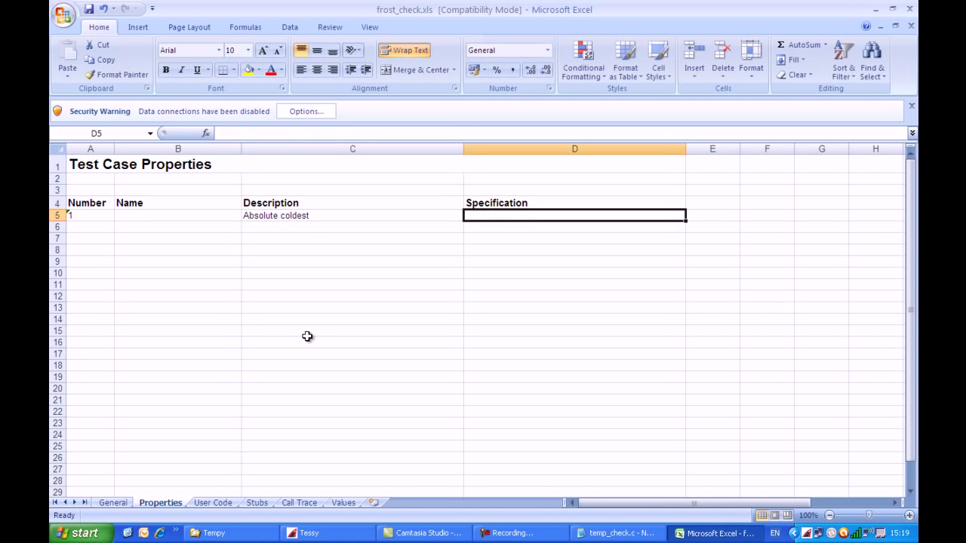
pyautogui.write('Test at -100 degree')
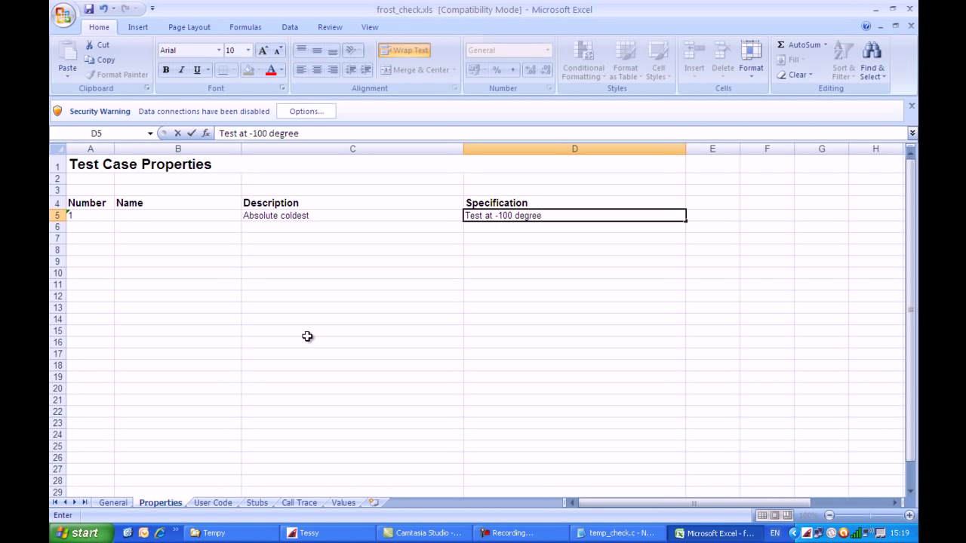
# Describe test case 2 as 'Typical out of range' with specification 'Test at 80 degrees'
pyautogui.click(353, 226)
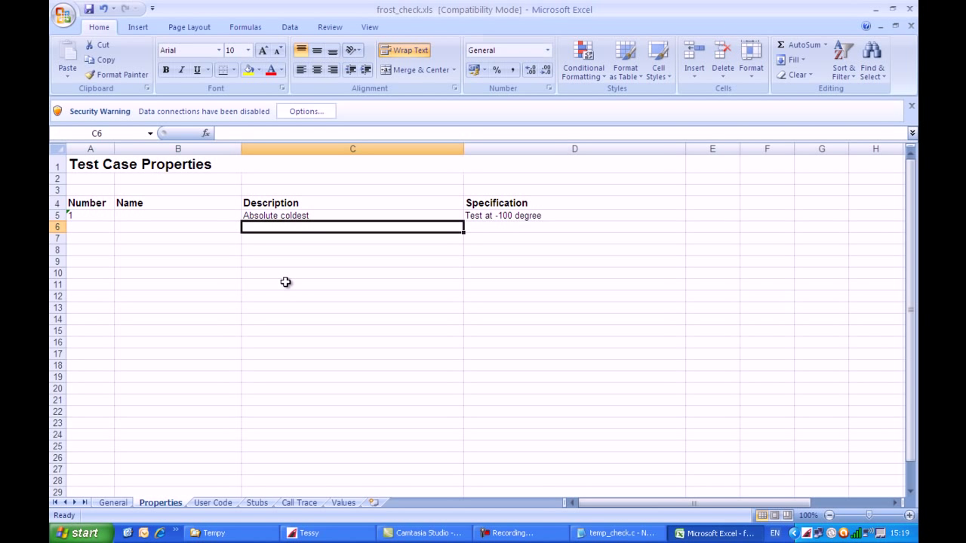
pyautogui.write('Typical out of range')
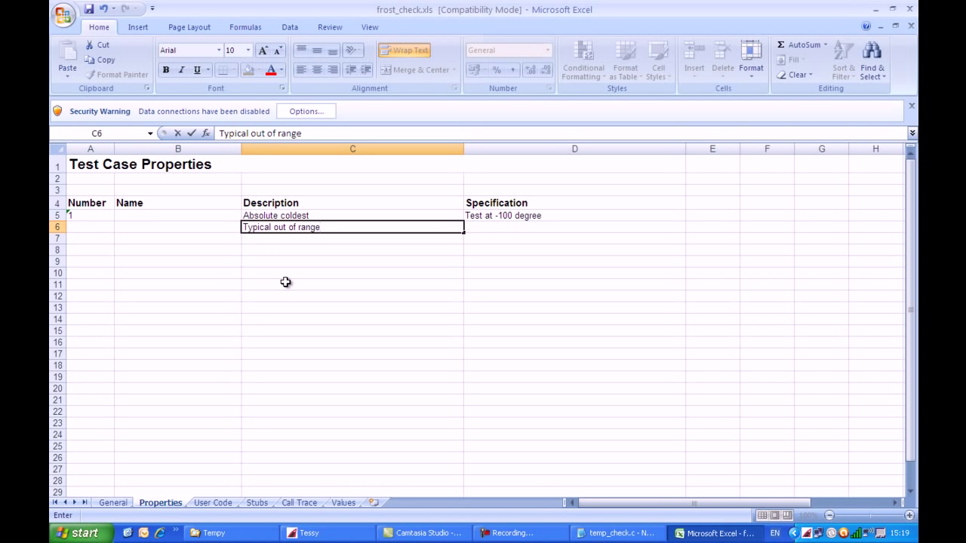
pyautogui.click(573, 215)
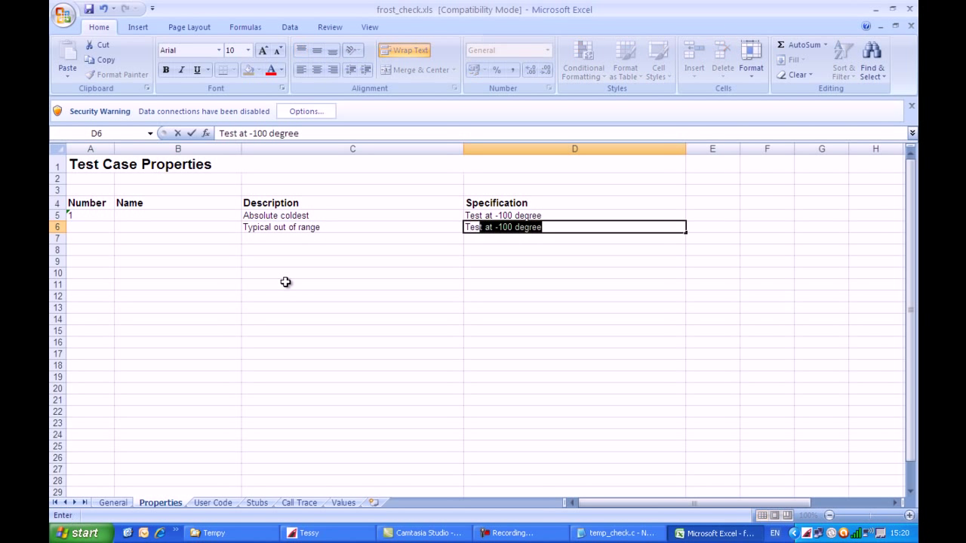
pyautogui.write('Test at 80')
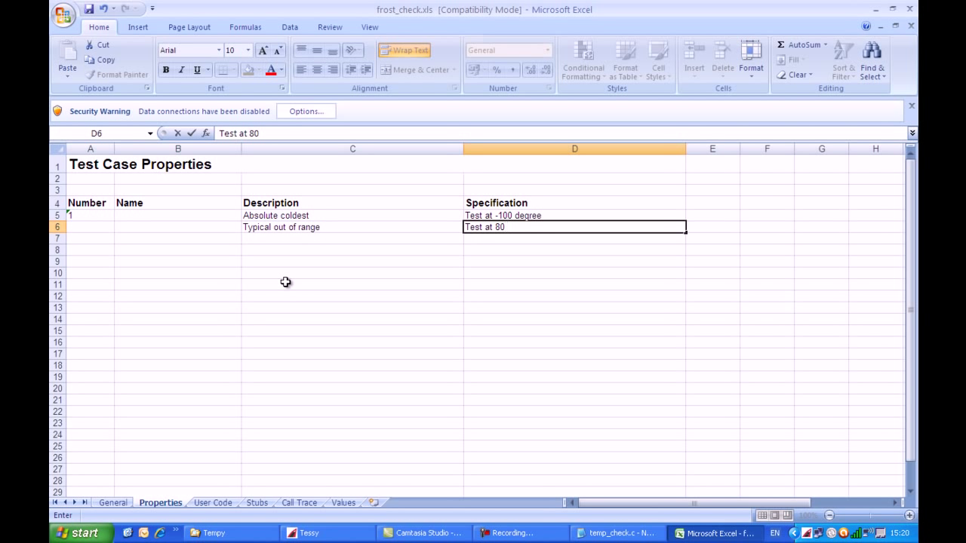
pyautogui.write('degrees.')
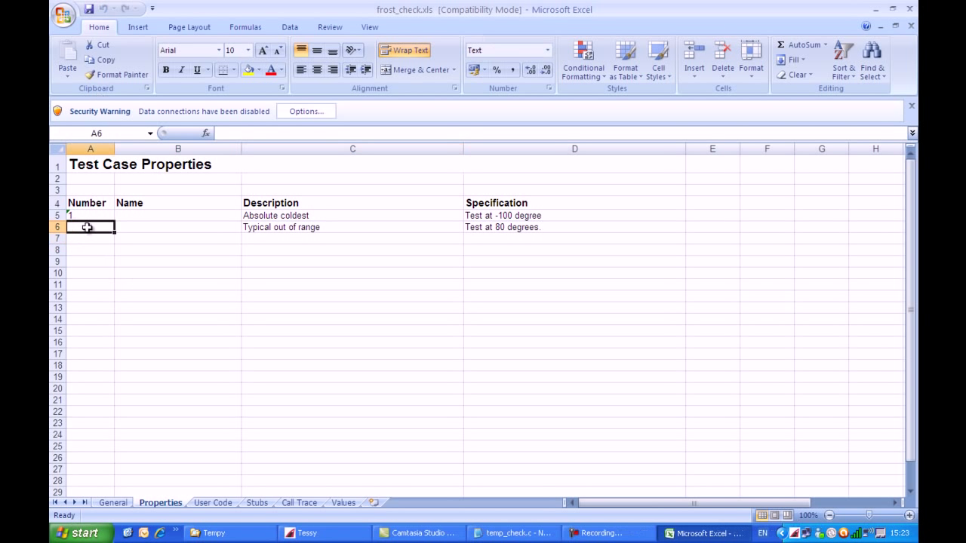
pyautogui.moveTo(189, 344)
pyautogui.write('2')
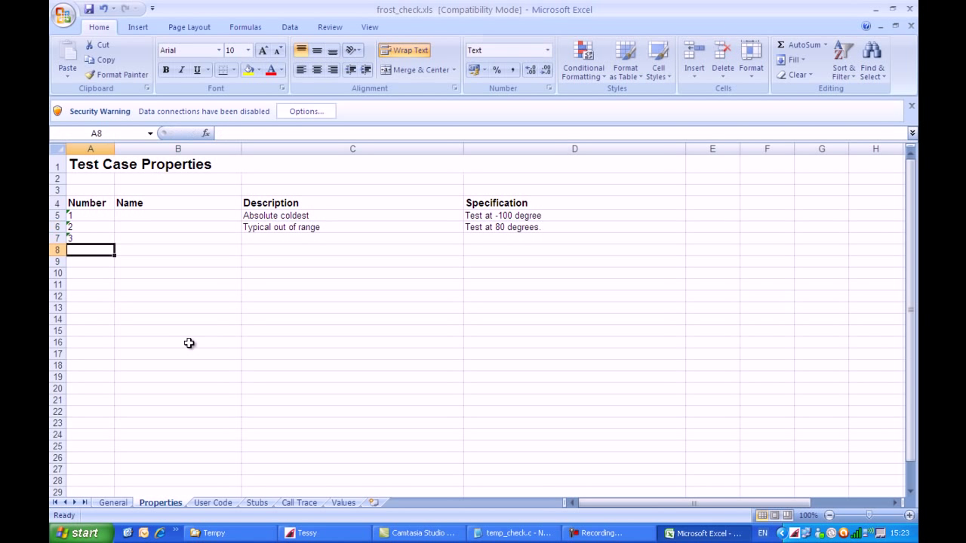
# Enter 7 as the next test case number in column A
pyautogui.write('7')
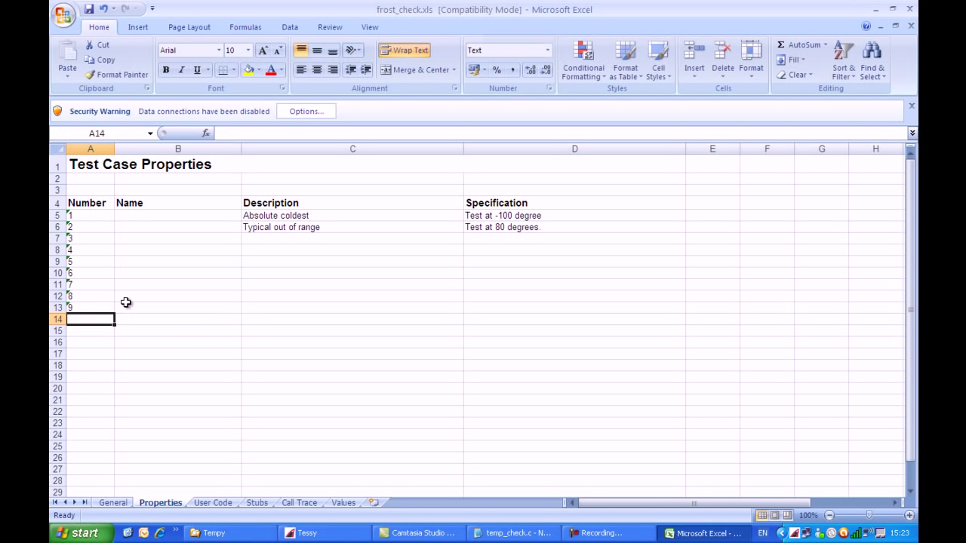
pyautogui.moveTo(251, 254)
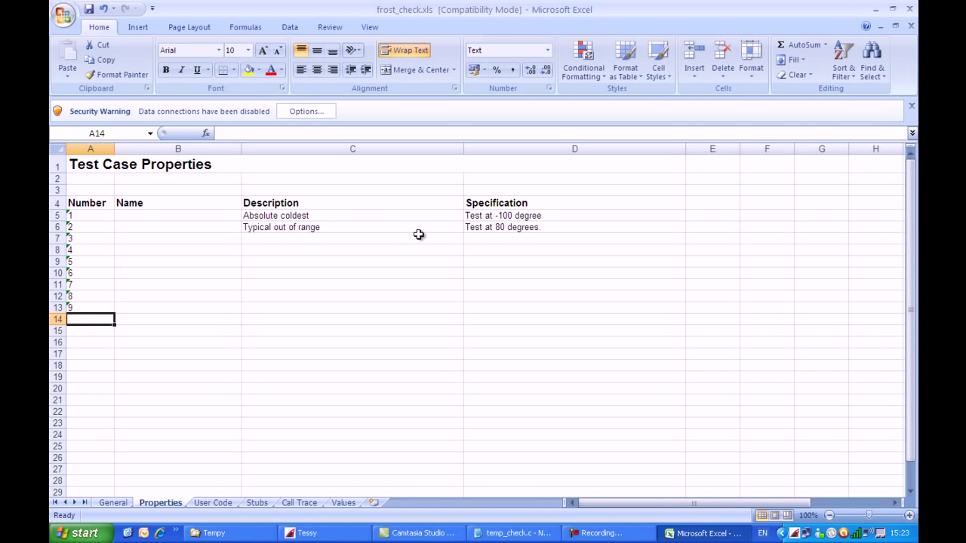
pyautogui.moveTo(897, 47)
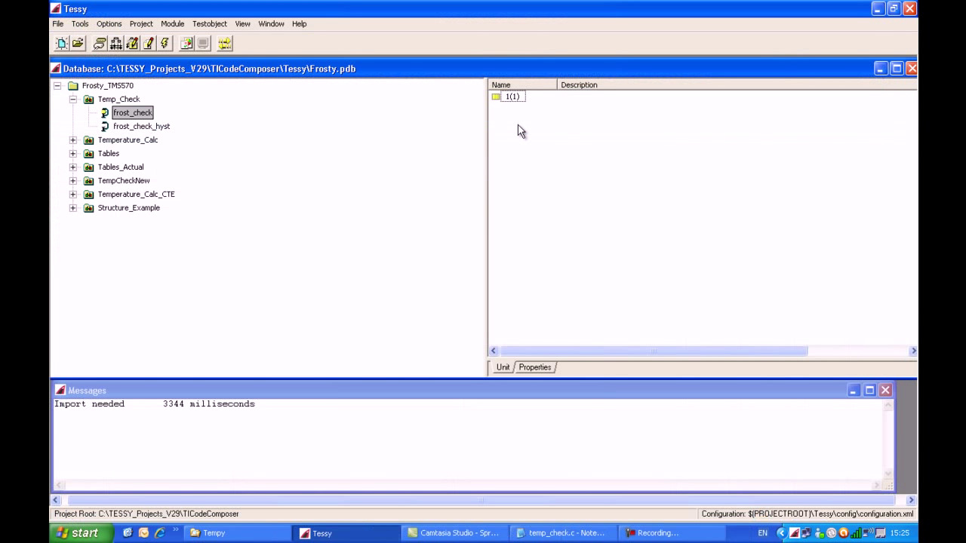
pyautogui.moveTo(501, 106)
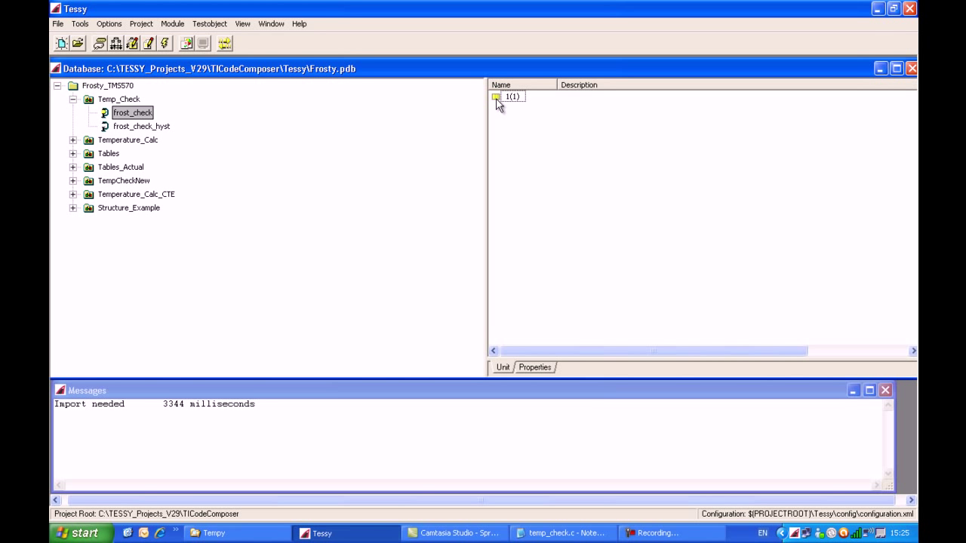
# Select test case 1(1) and open the Tools menu for Import/Export
pyautogui.click(510, 96)
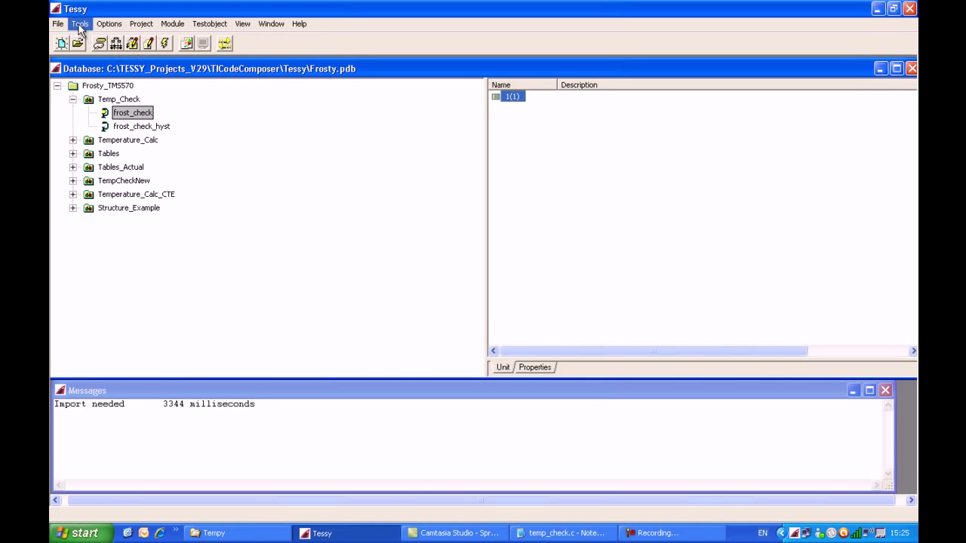
pyautogui.click(76, 23)
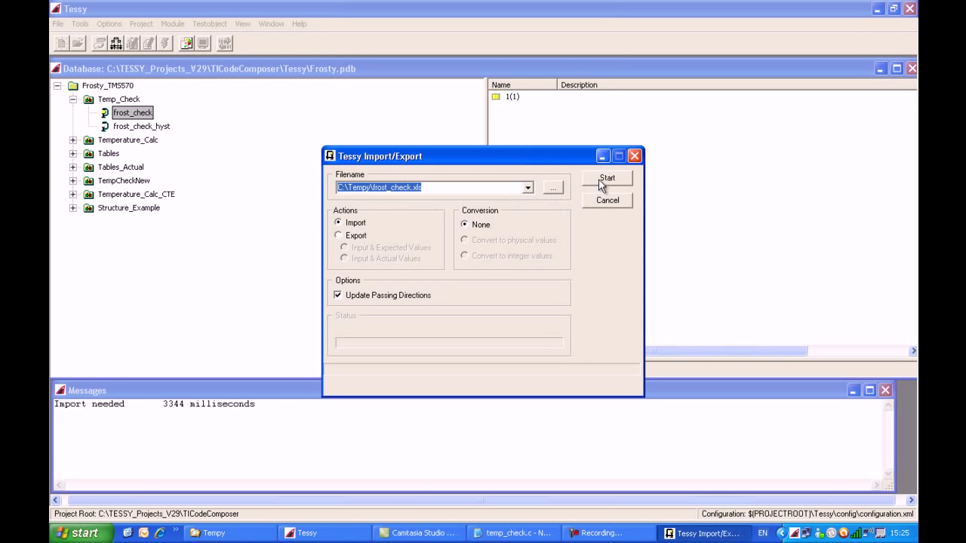
# Start importing frost_check.xls and confirm overwriting test case 1.1
pyautogui.click(607, 177)
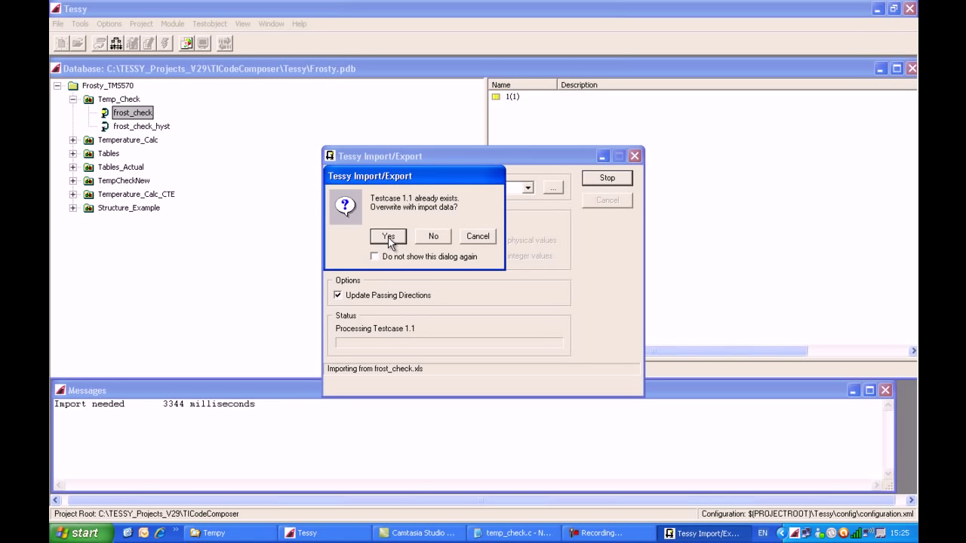
pyautogui.click(387, 236)
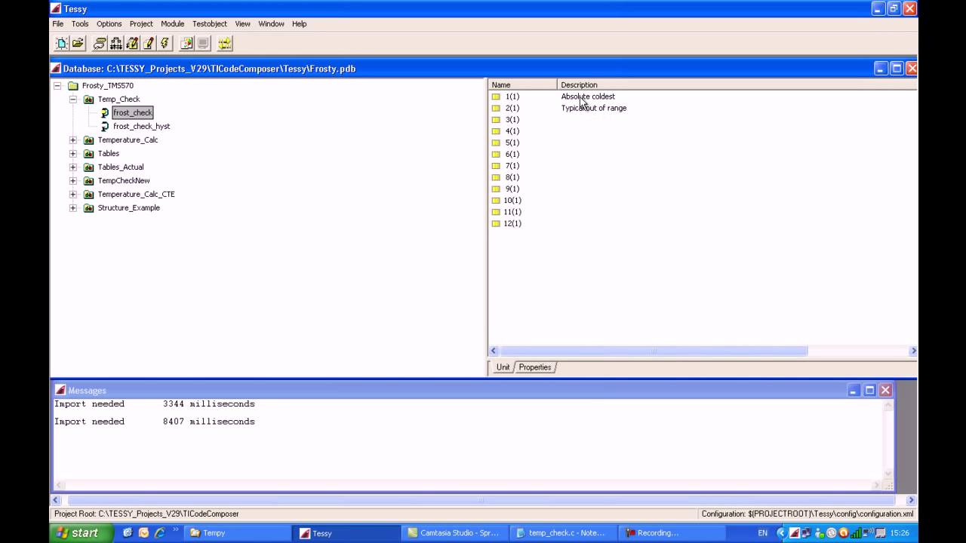
pyautogui.moveTo(798, 100)
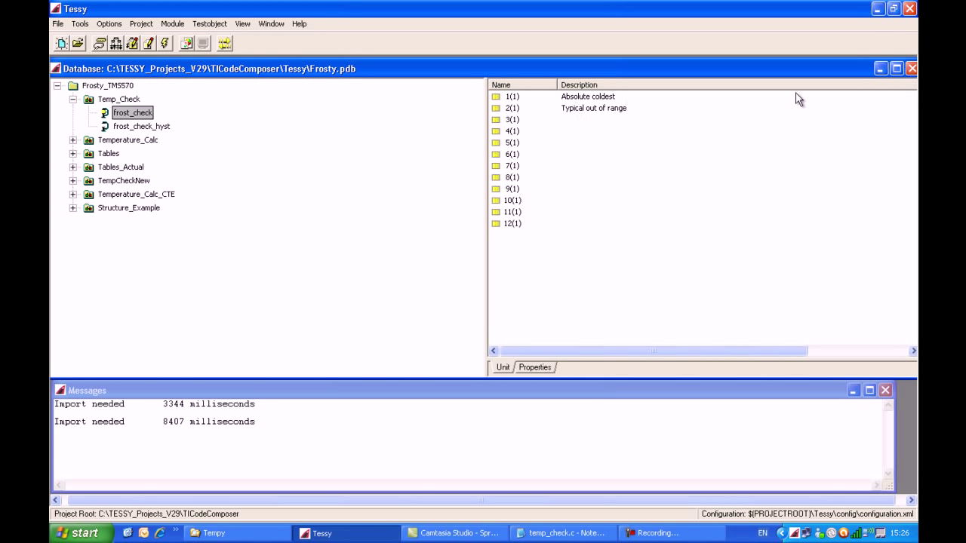
pyautogui.moveTo(483, 115)
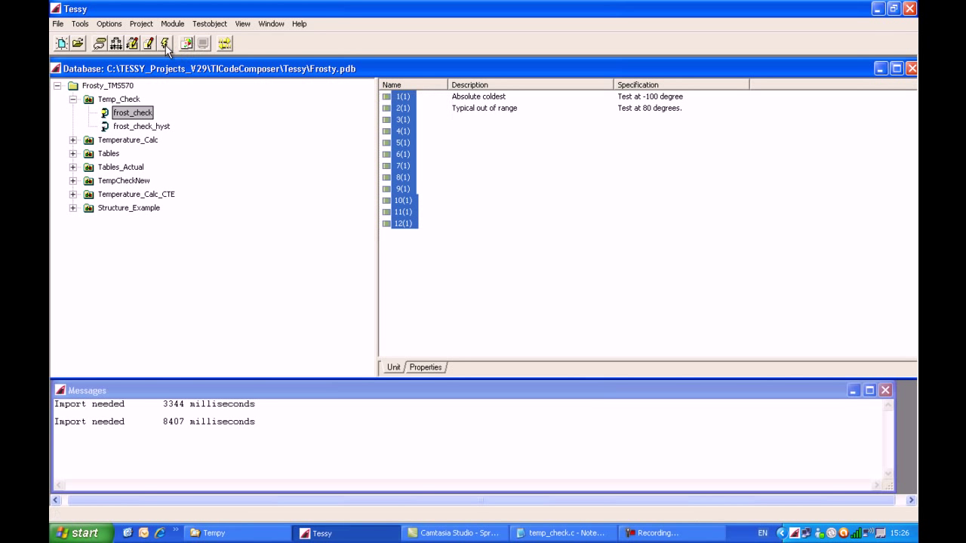
# Open the Execute Test dialog for test cases 1(1) through 12(1)
pyautogui.click(163, 42)
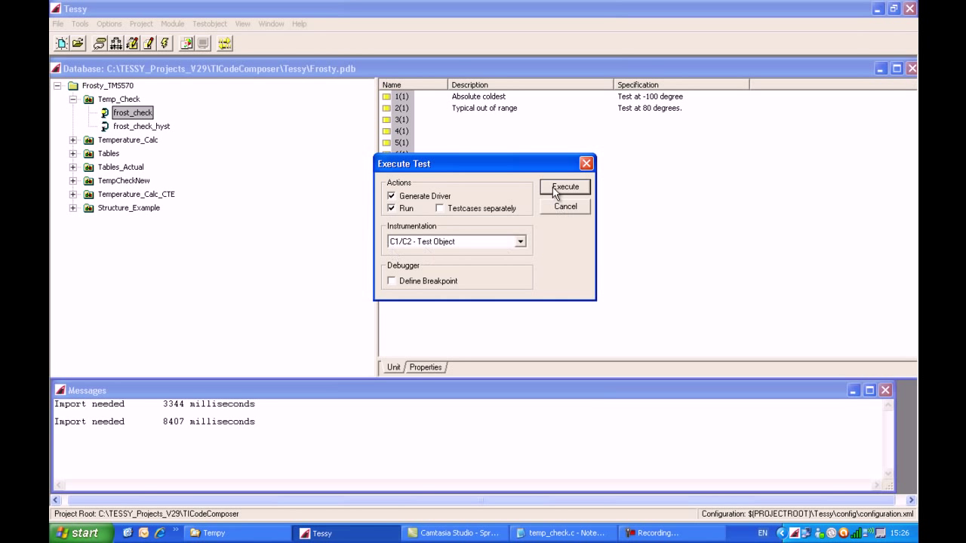
# Execute the twelve test cases with Generate Driver and Run enabled
pyautogui.click(564, 186)
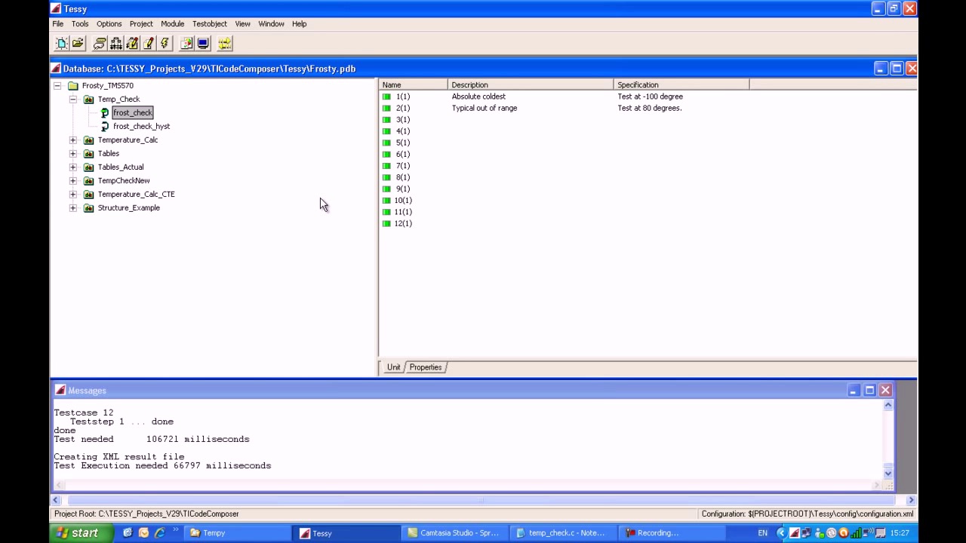
pyautogui.moveTo(384, 233)
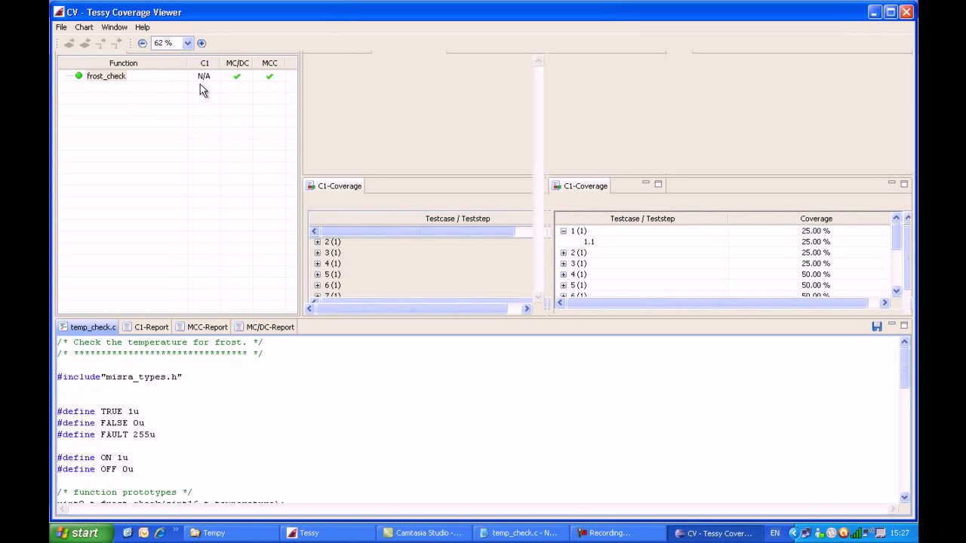
# Select frost_check in the Coverage Viewer function list to show 100% C1 and MC/DC coverage
pyautogui.click(111, 76)
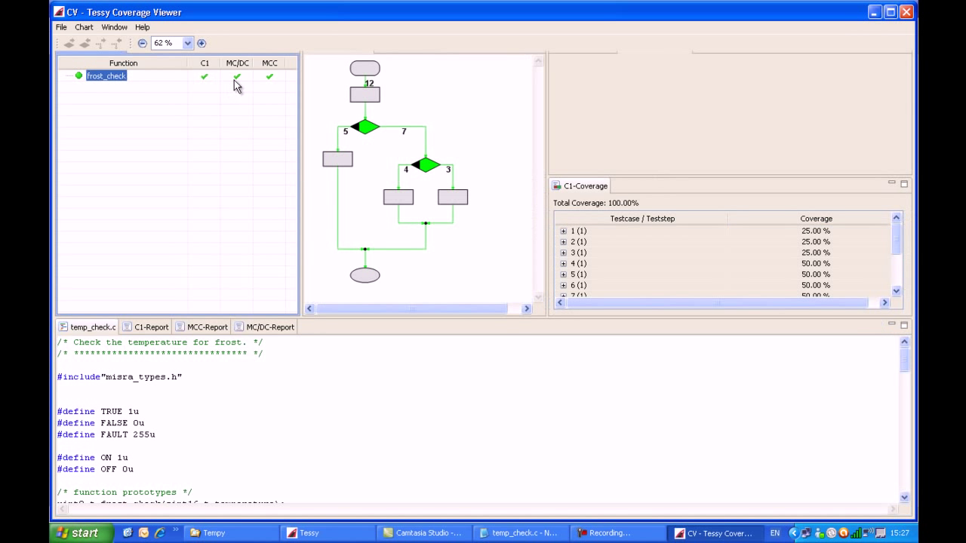
pyautogui.moveTo(212, 83)
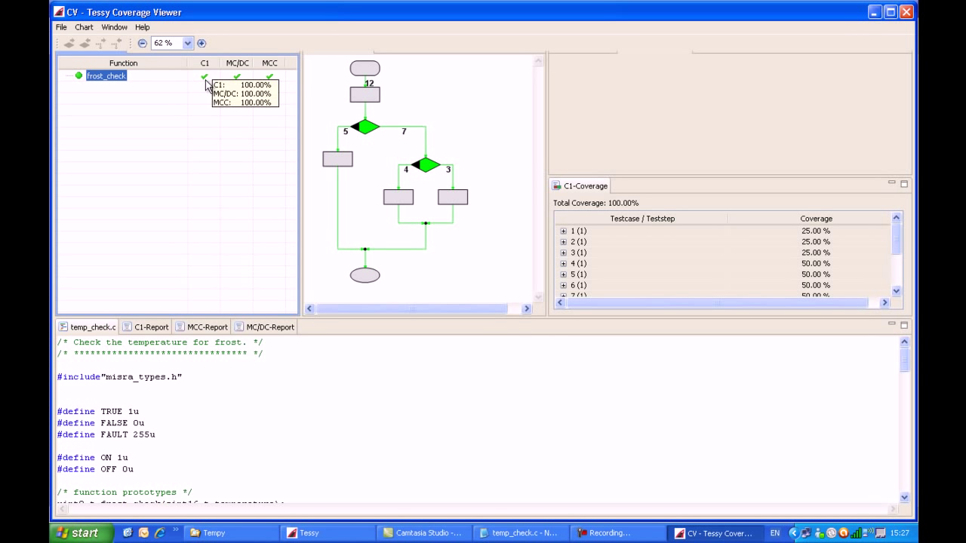
pyautogui.moveTo(360, 134)
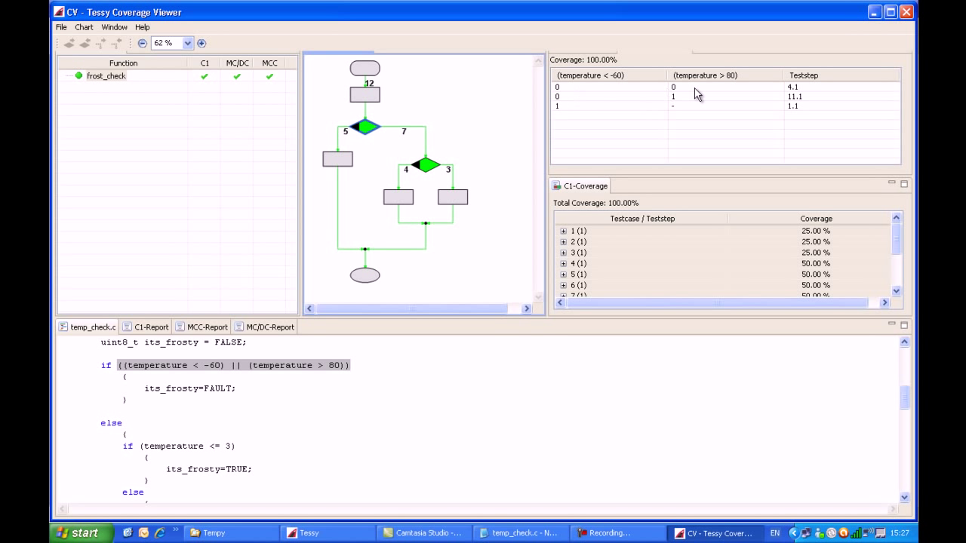
pyautogui.moveTo(830, 113)
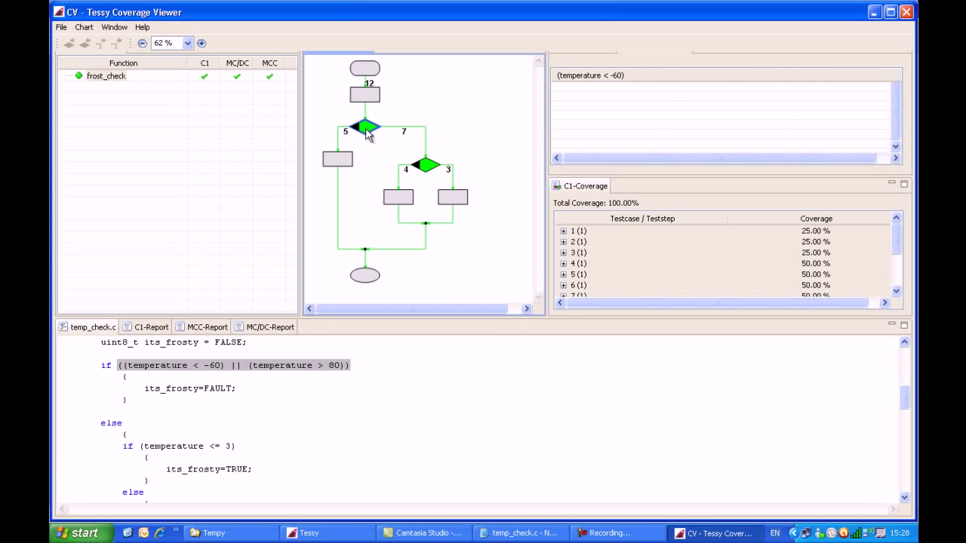
pyautogui.click(344, 132)
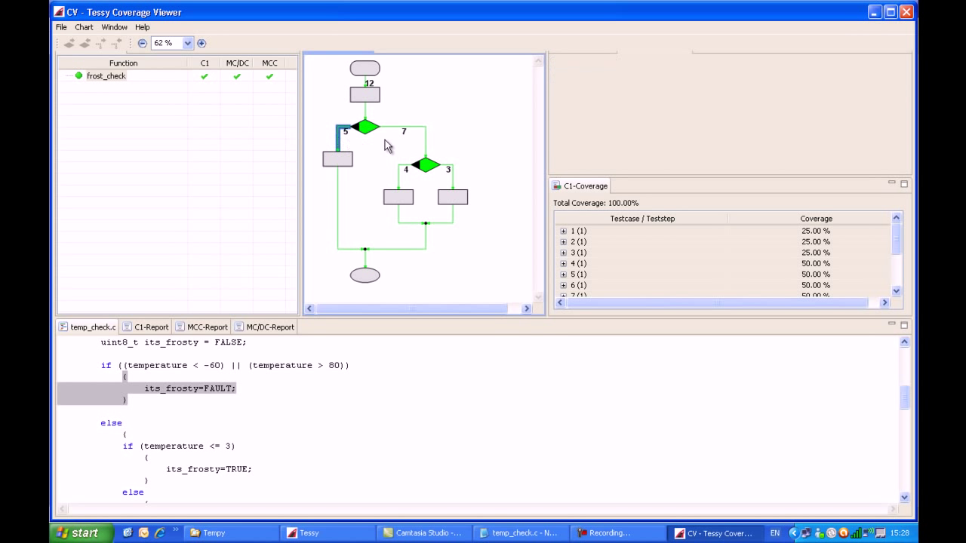
pyautogui.moveTo(424, 143)
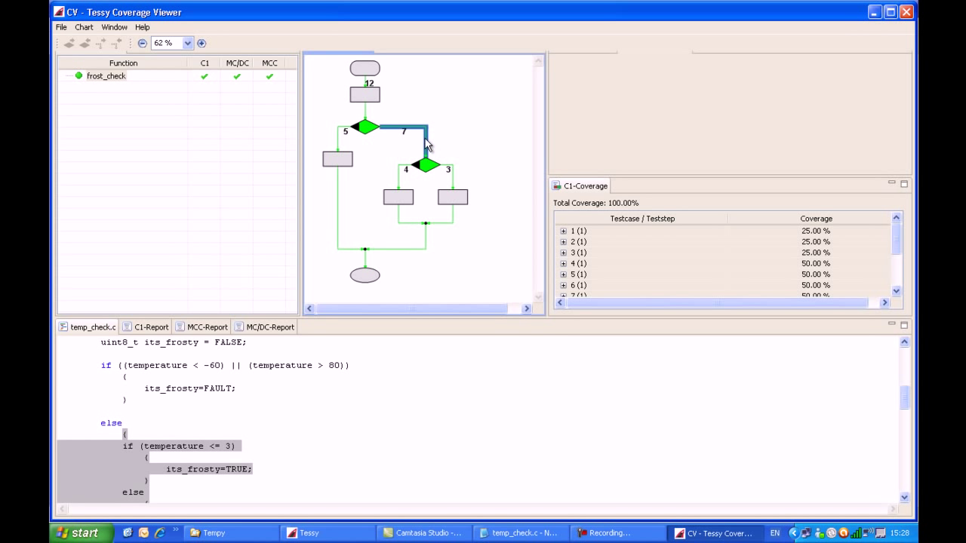
pyautogui.moveTo(366, 134)
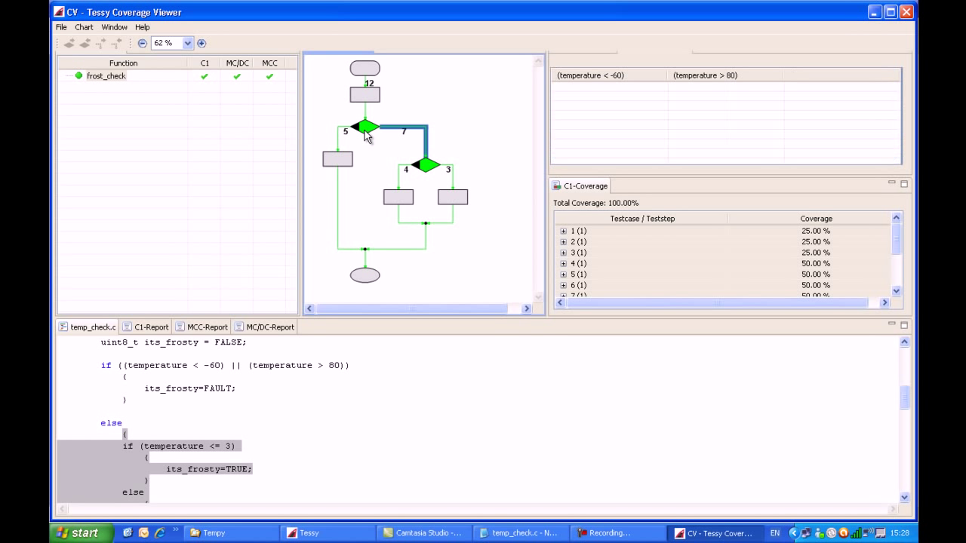
pyautogui.click(365, 126)
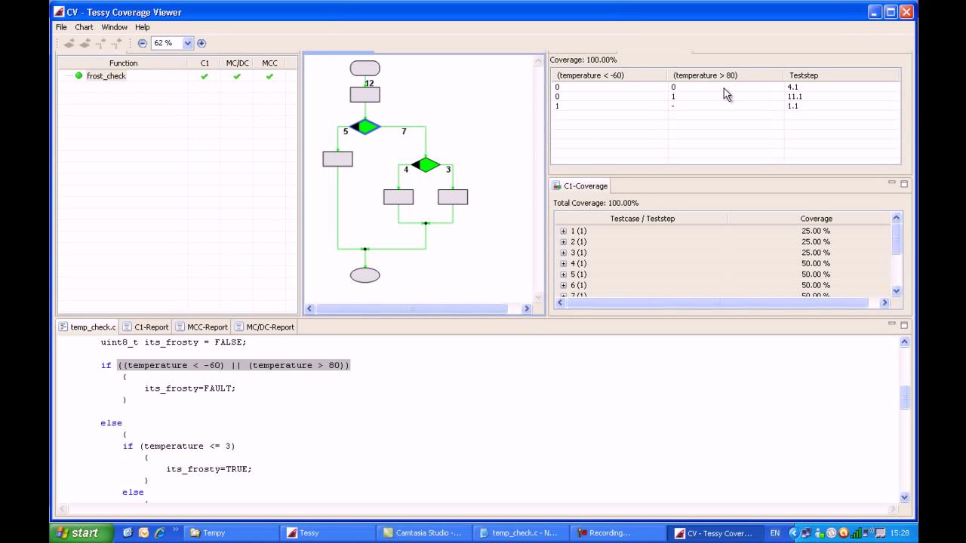
pyautogui.moveTo(813, 114)
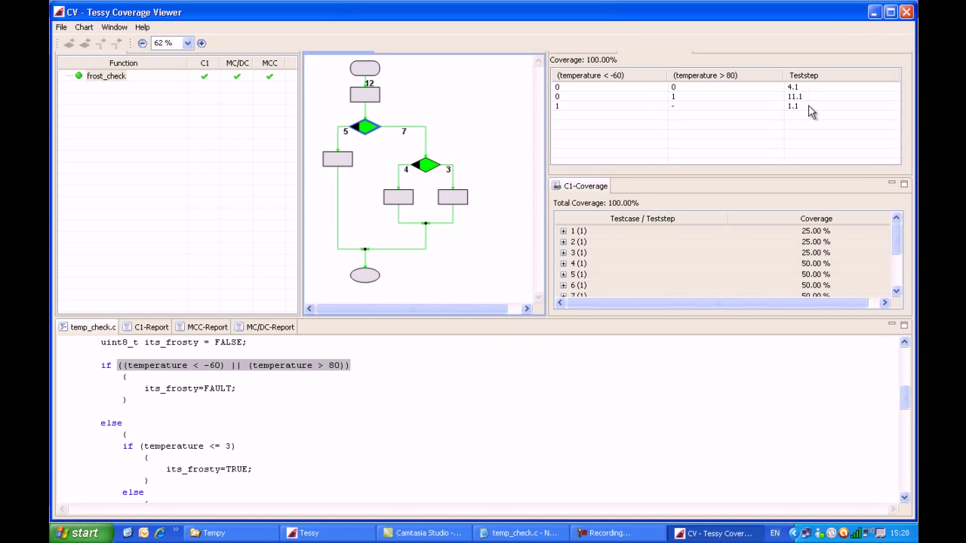
pyautogui.moveTo(756, 111)
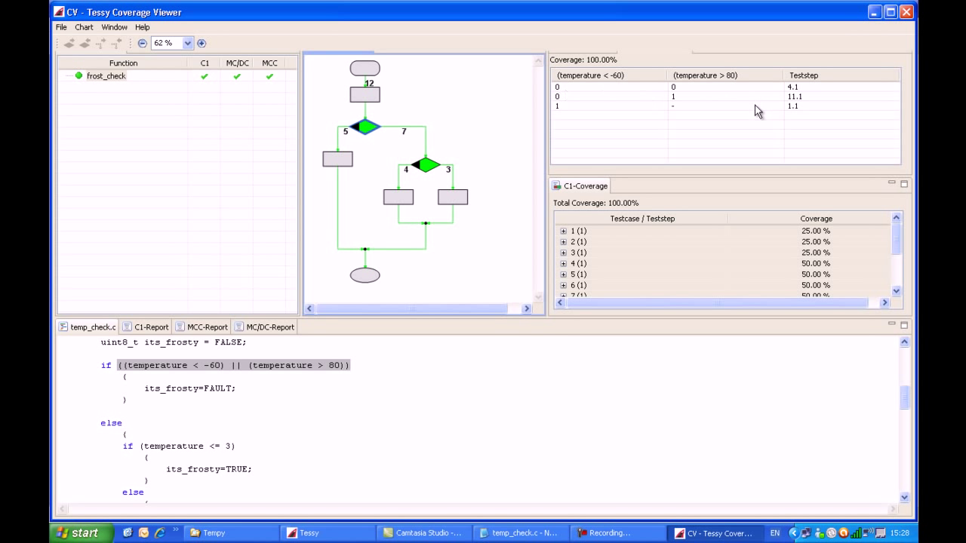